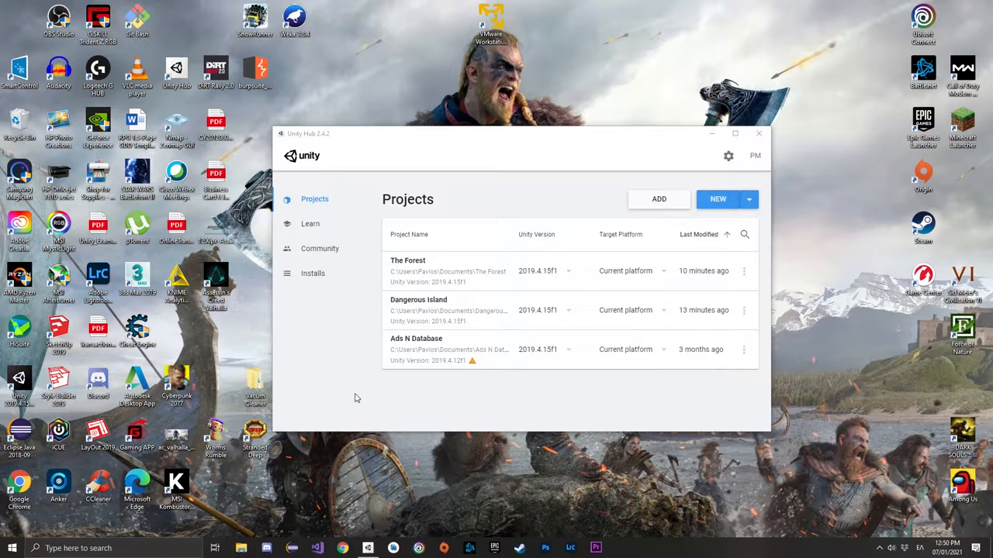
pyautogui.moveTo(378, 384)
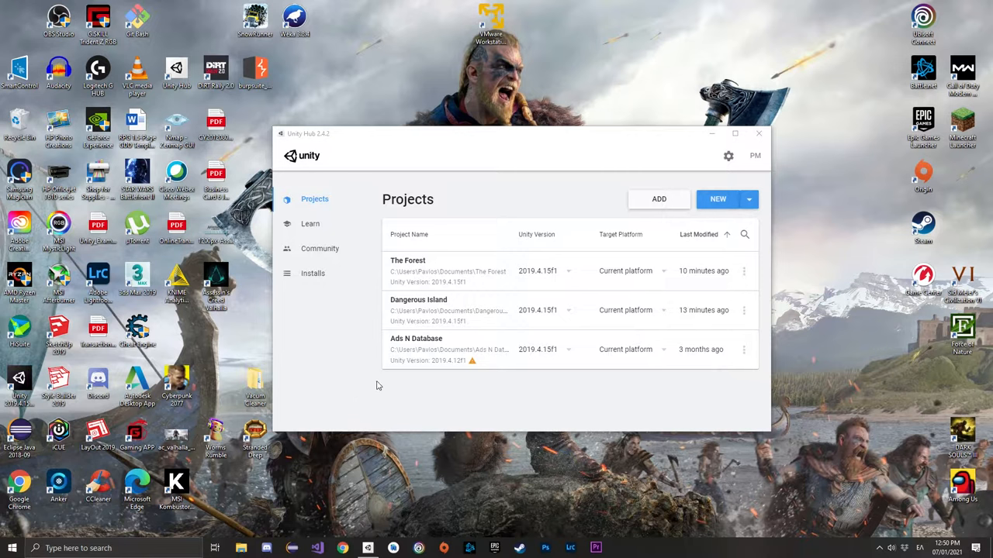
pyautogui.moveTo(717, 198)
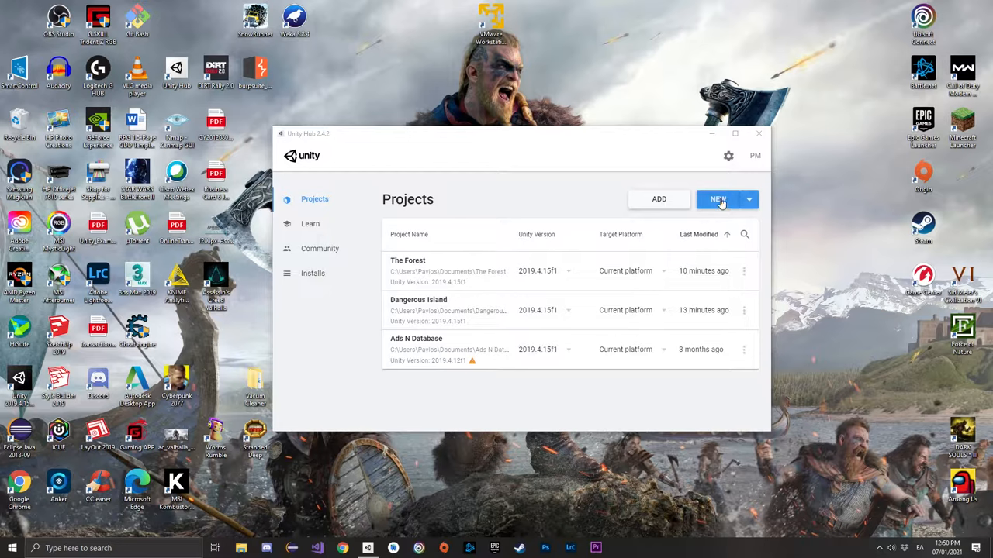
# Step: Create a new 3D project named MyFirstTerrain from Unity Hub
pyautogui.click(717, 199)
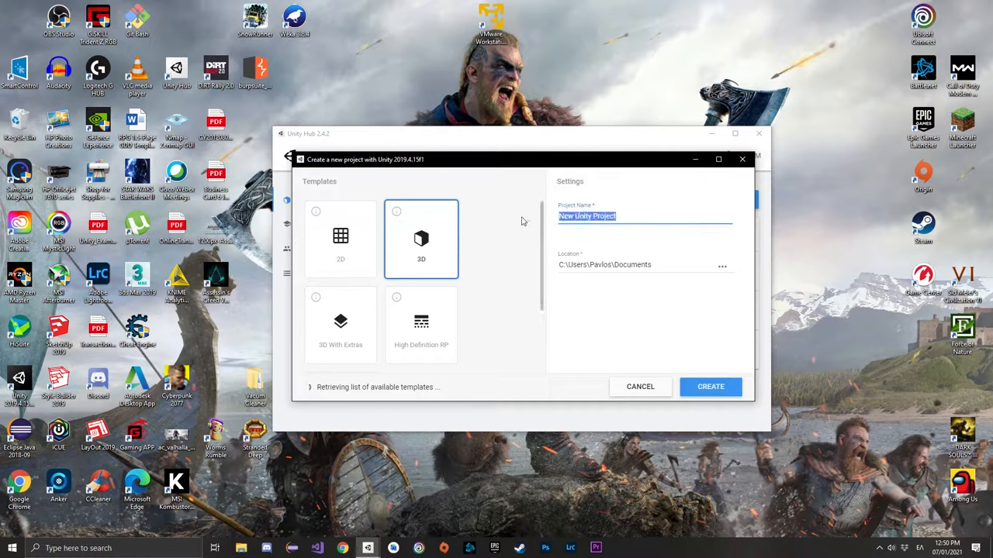
pyautogui.write('M')
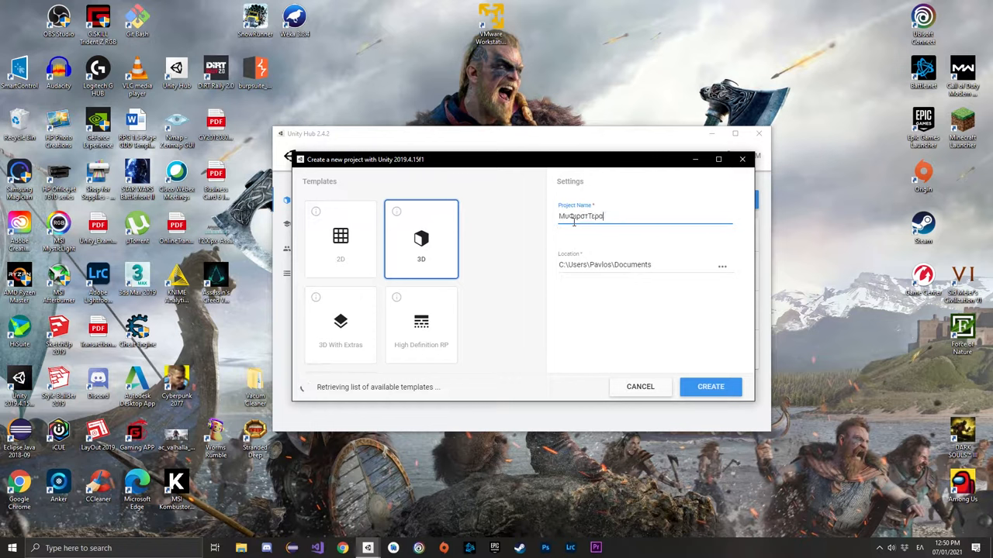
pyautogui.press('BackSpace')
pyautogui.write('MyFirstT')
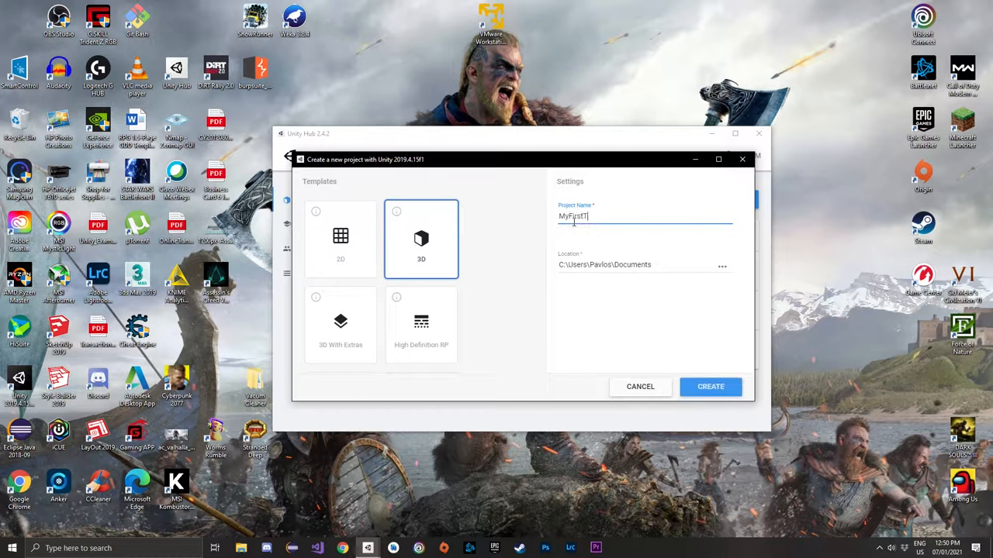
pyautogui.write('errain')
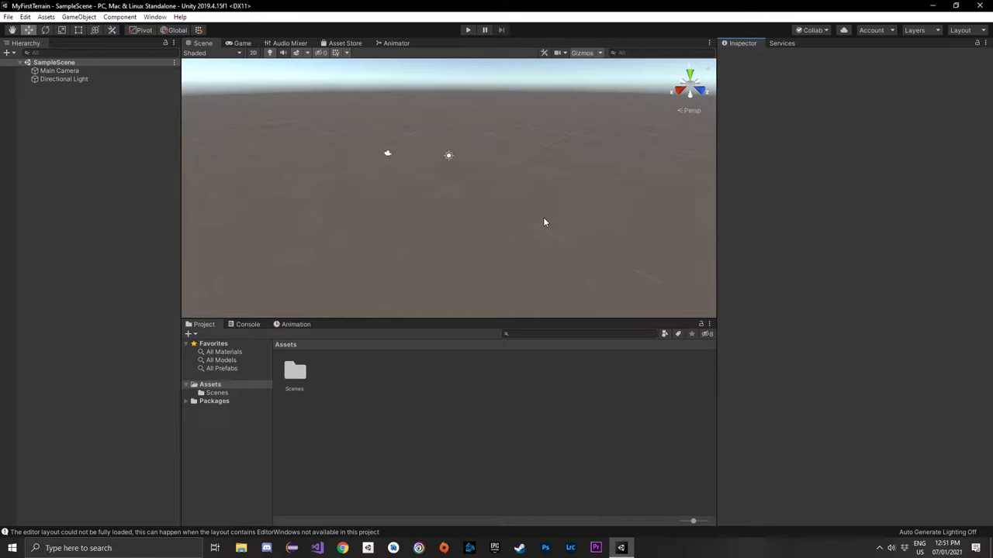
pyautogui.moveTo(518, 198)
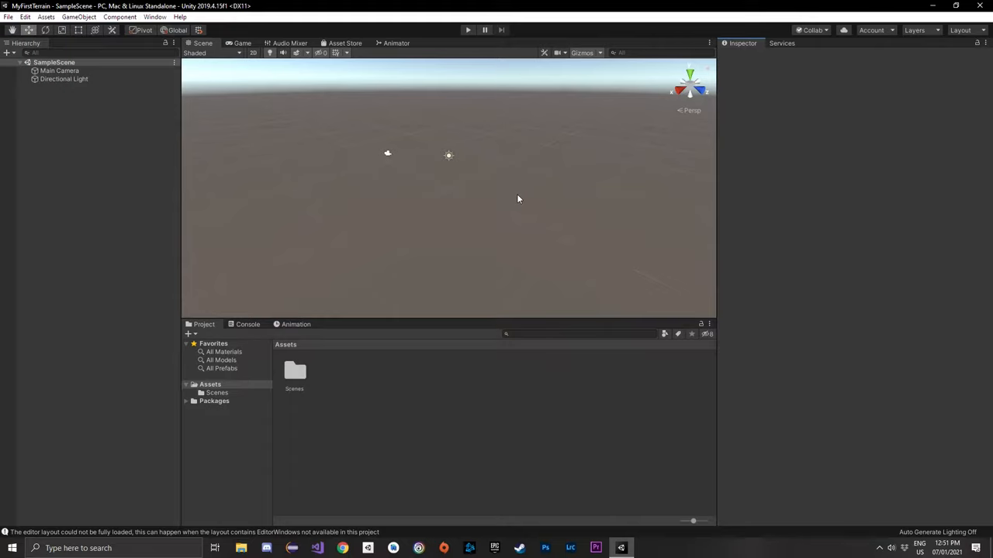
pyautogui.moveTo(347, 73)
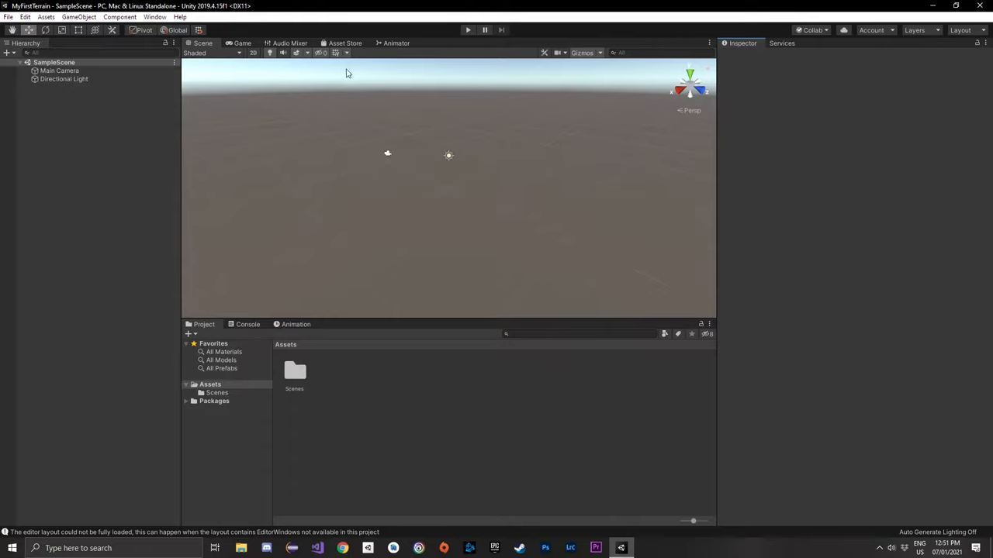
pyautogui.moveTo(363, 61)
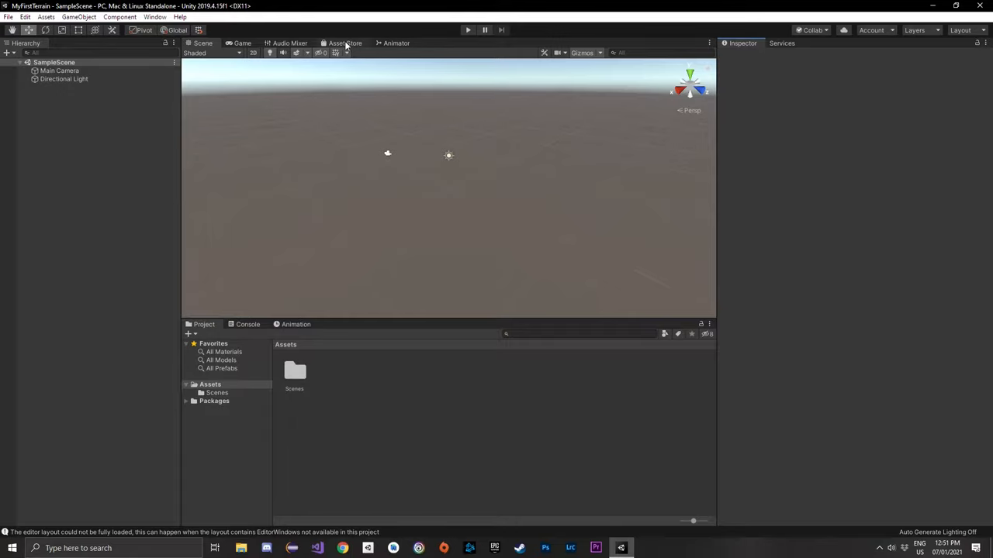
# Step: Search the Asset Store for 'ground texture' from inside the editor
pyautogui.click(345, 43)
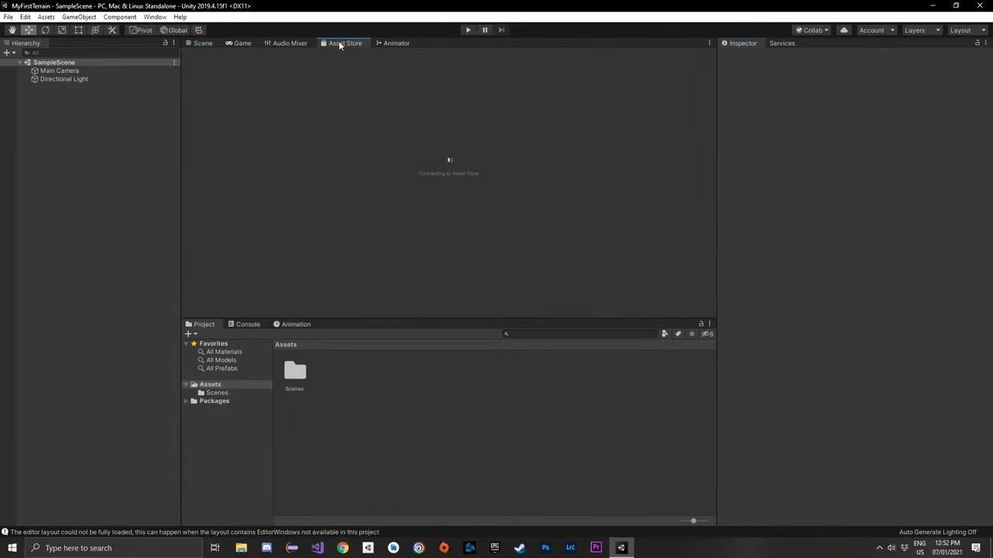
pyautogui.moveTo(545, 128)
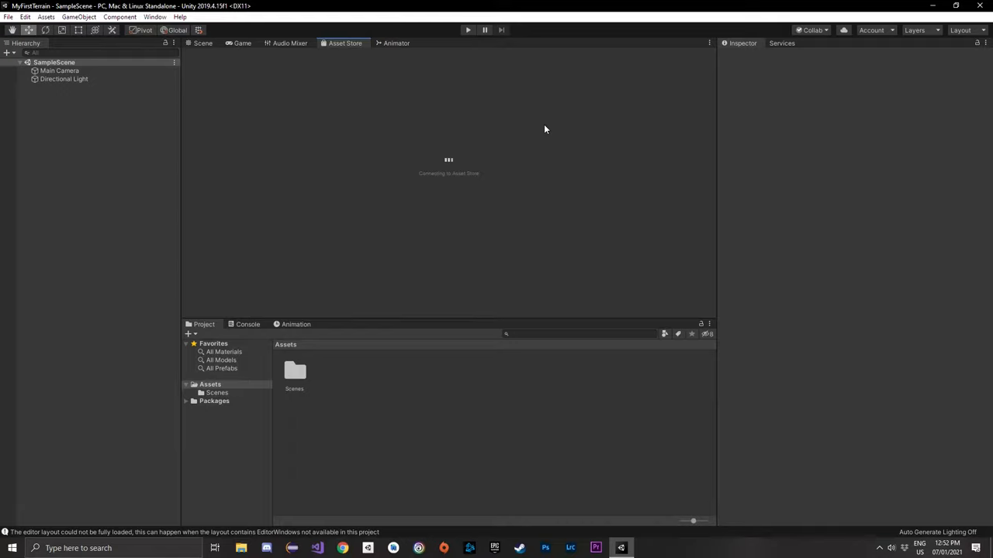
pyautogui.moveTo(542, 128)
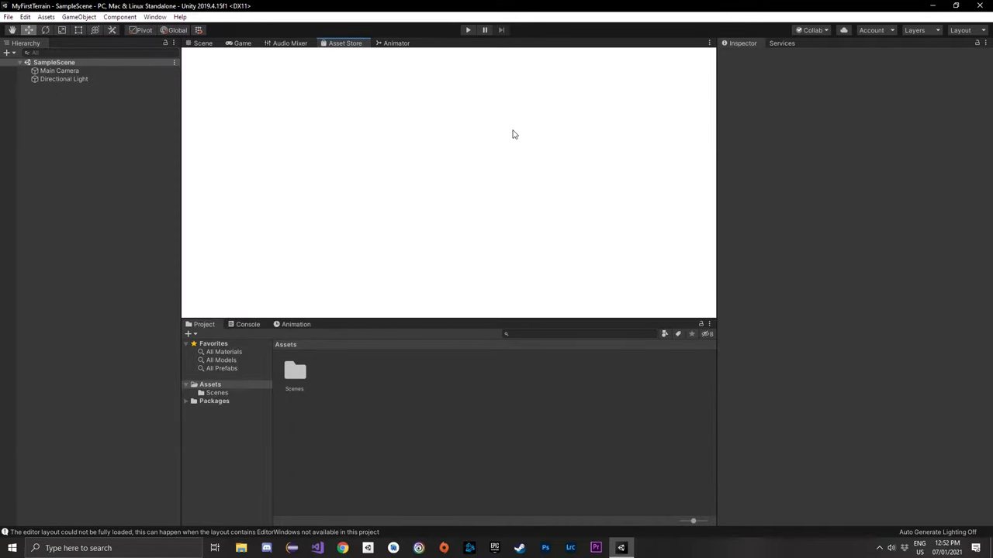
pyautogui.click(344, 43)
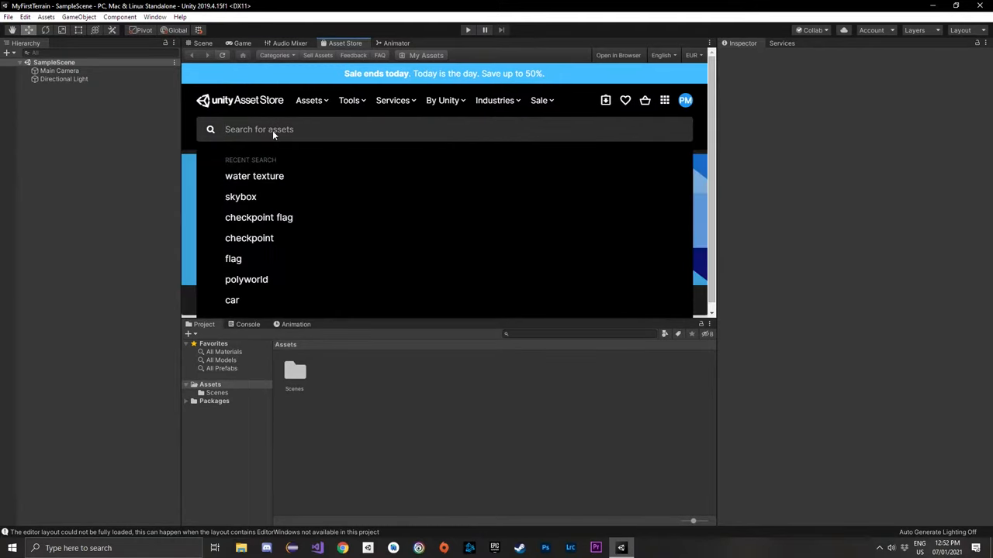
pyautogui.write('ground te')
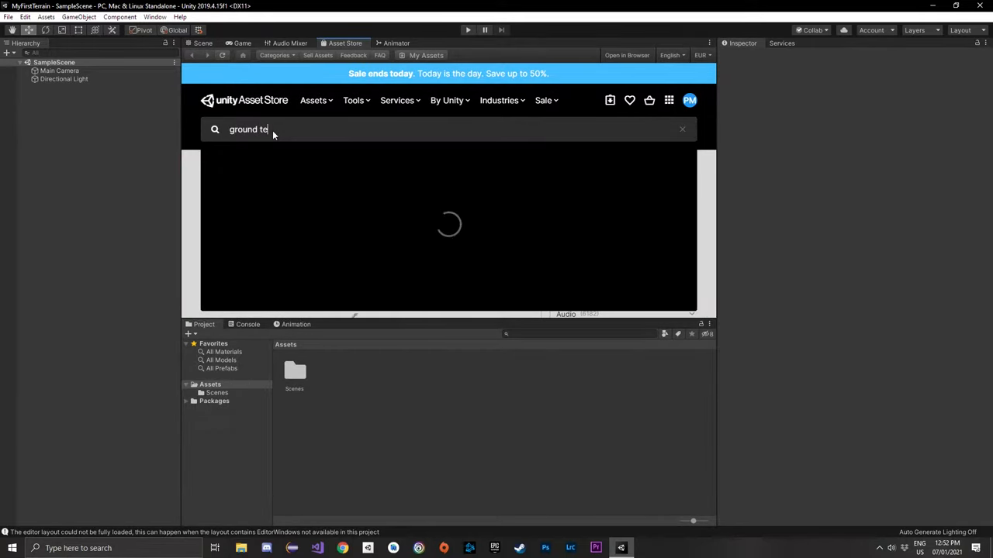
pyautogui.write('xture')
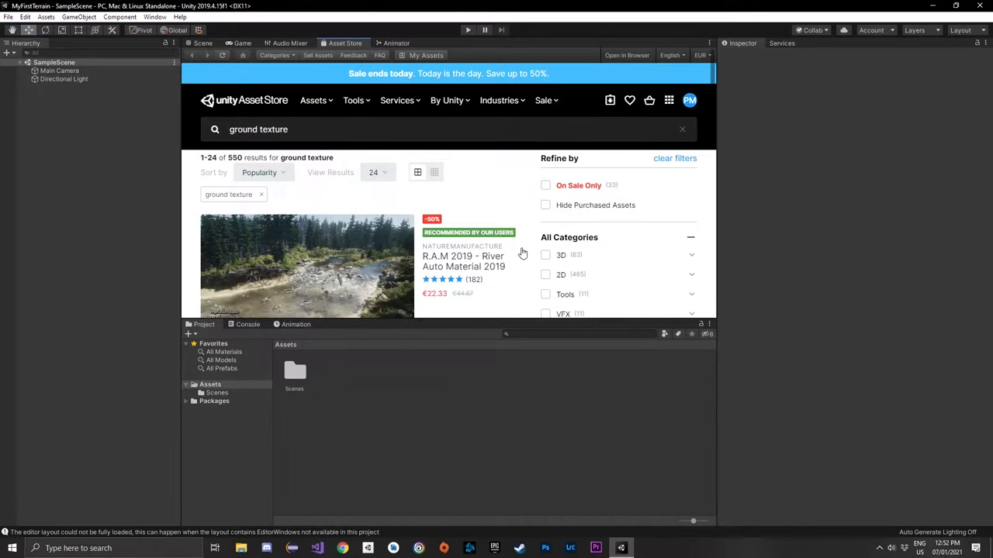
# Step: Filter the results to free assets and locate the Outdoor Ground Textures pack
pyautogui.scroll(-3)
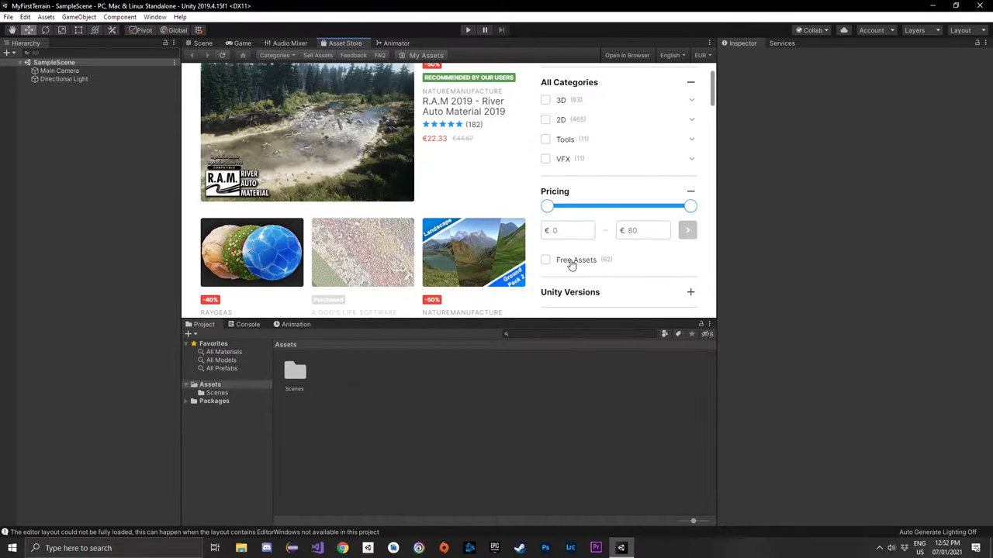
pyautogui.click(546, 261)
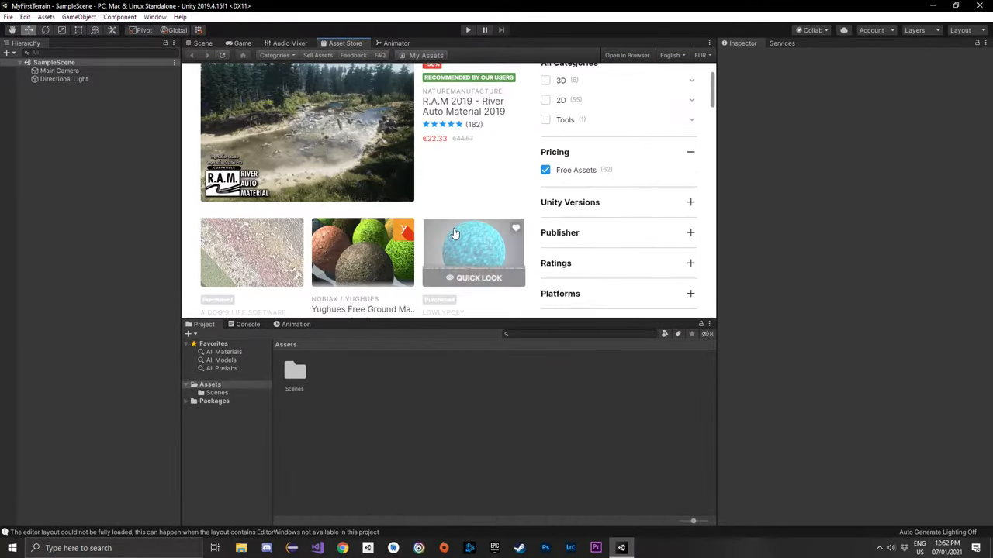
pyautogui.scroll(-3)
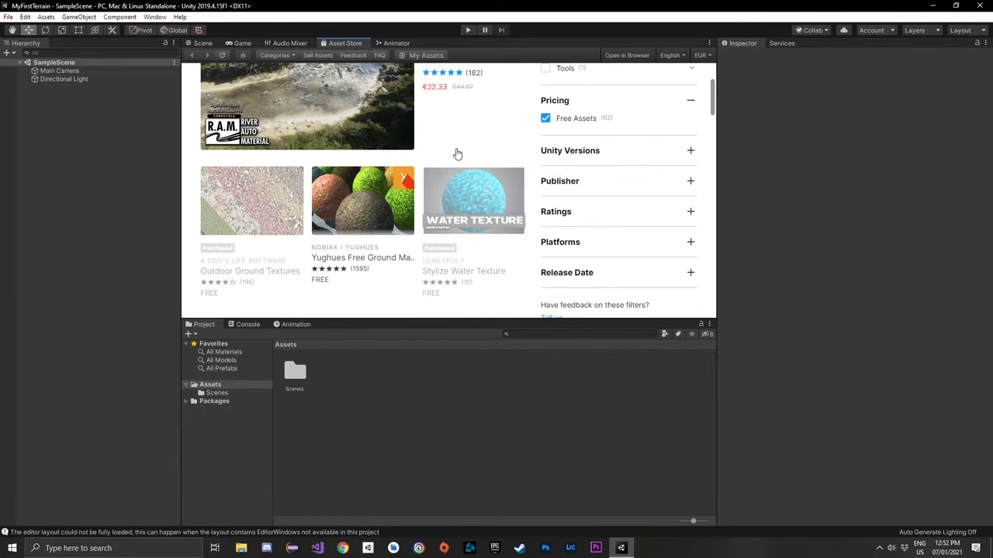
pyautogui.moveTo(446, 155)
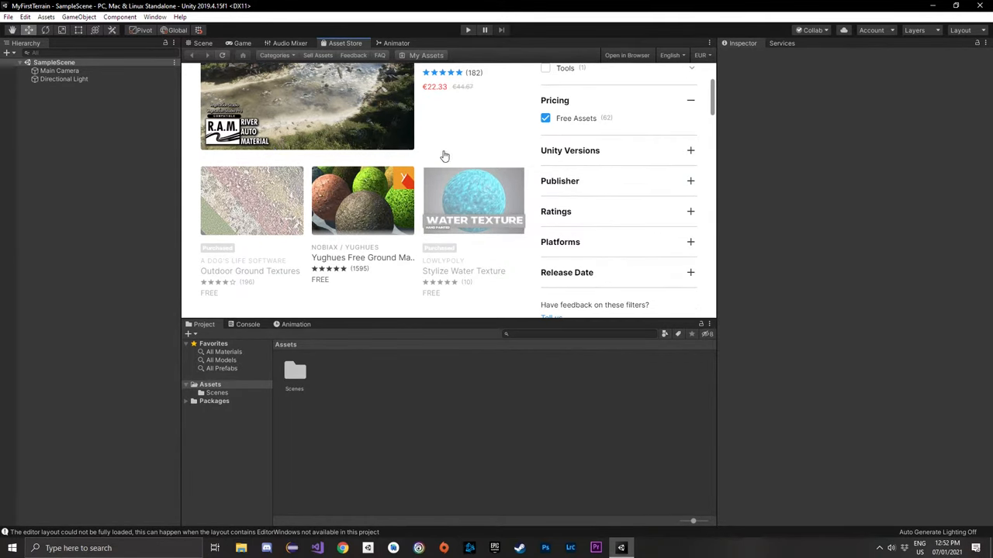
pyautogui.scroll(3)
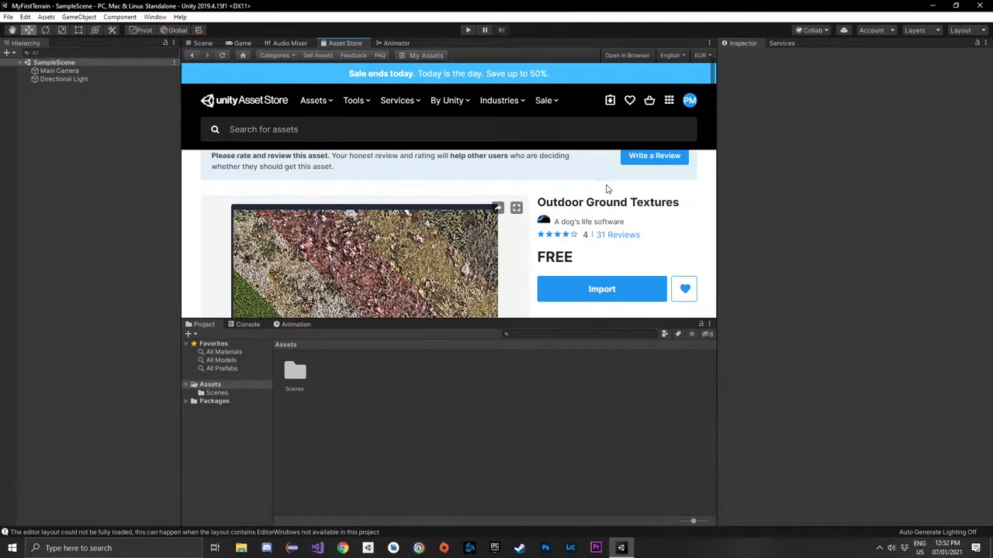
# Step: Import all files of the Outdoor Ground Textures package into the project assets
pyautogui.click(602, 289)
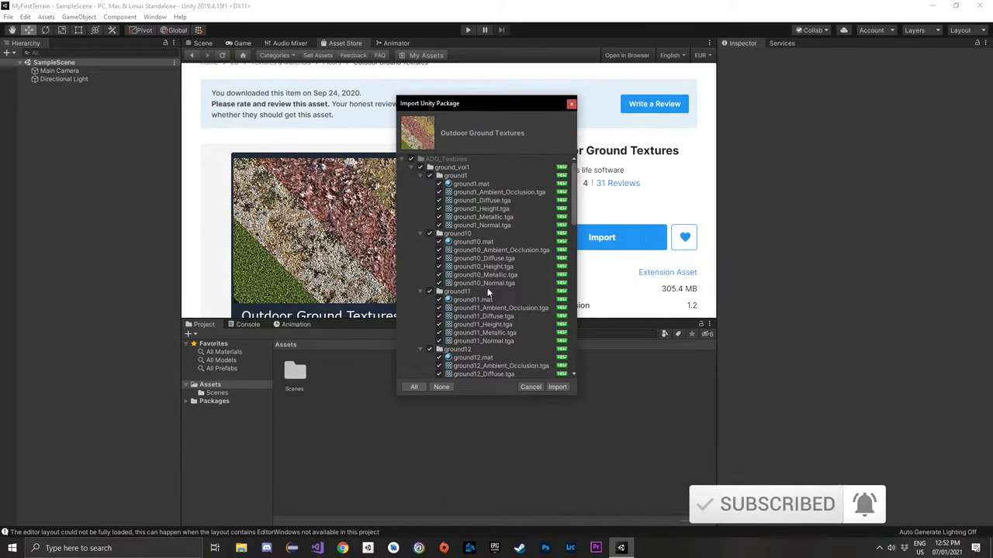
pyautogui.click(557, 388)
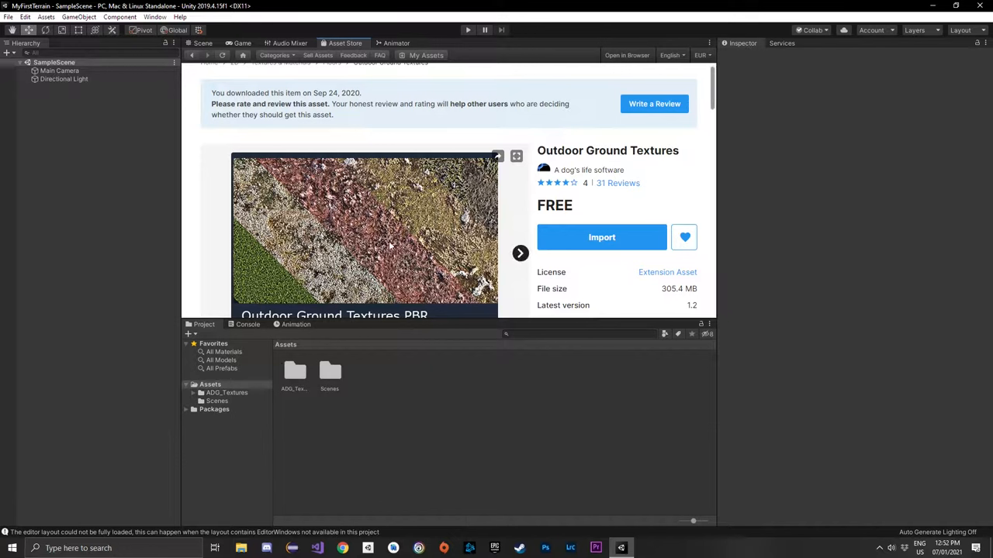
pyautogui.scroll(-3)
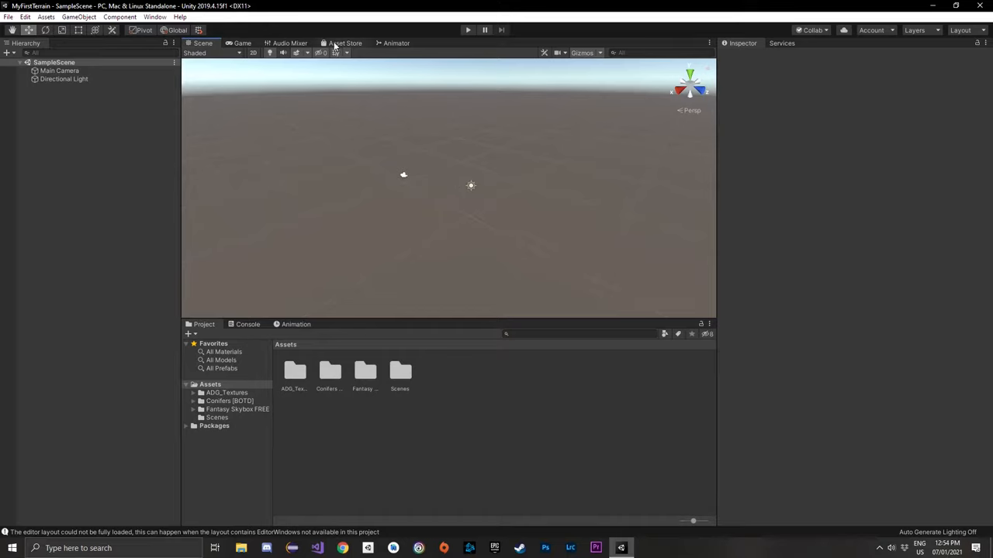
pyautogui.moveTo(193, 127)
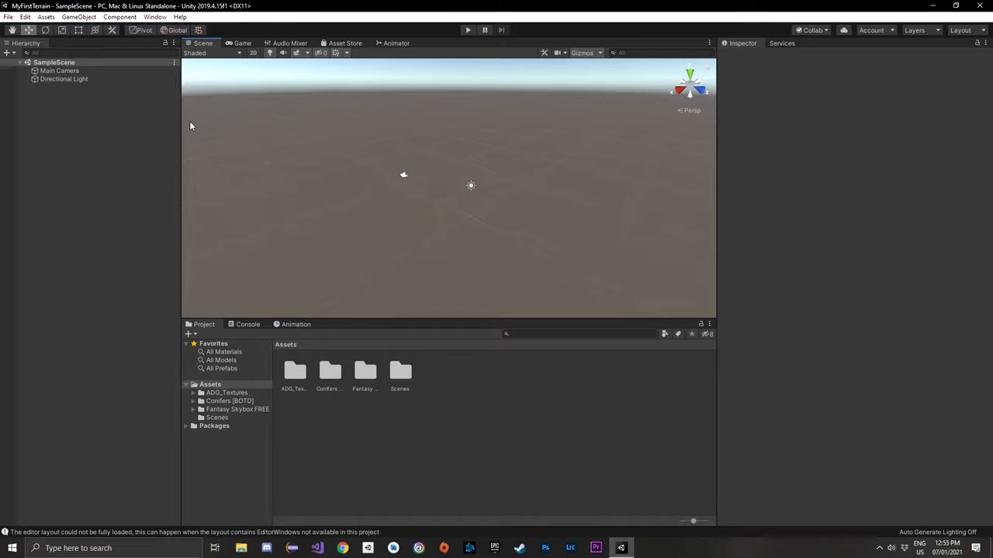
pyautogui.click(155, 16)
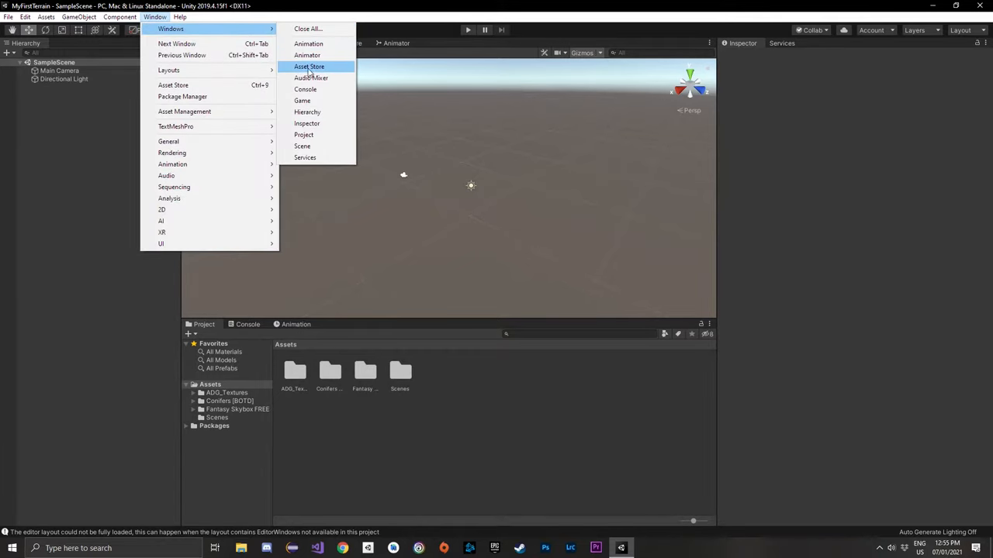
pyautogui.click(309, 65)
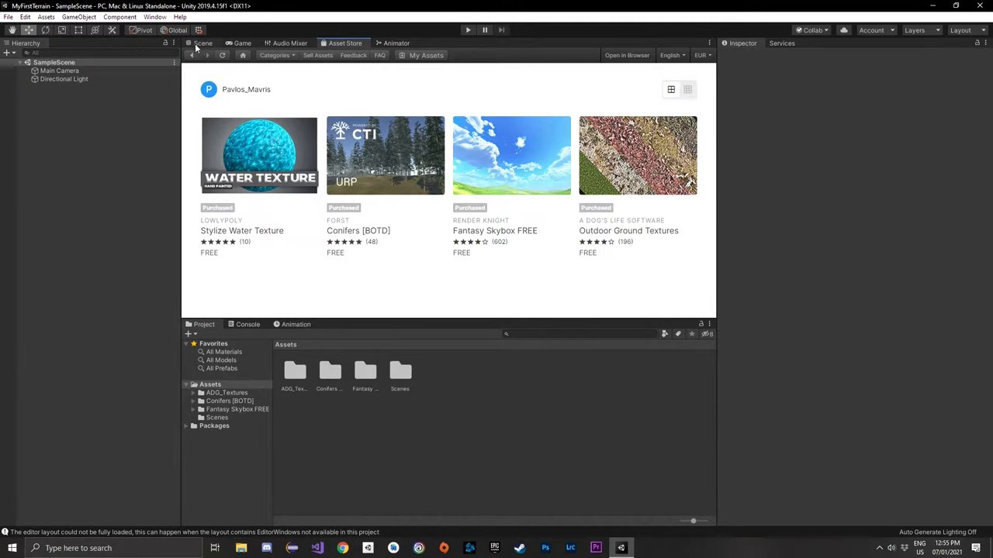
pyautogui.click(202, 44)
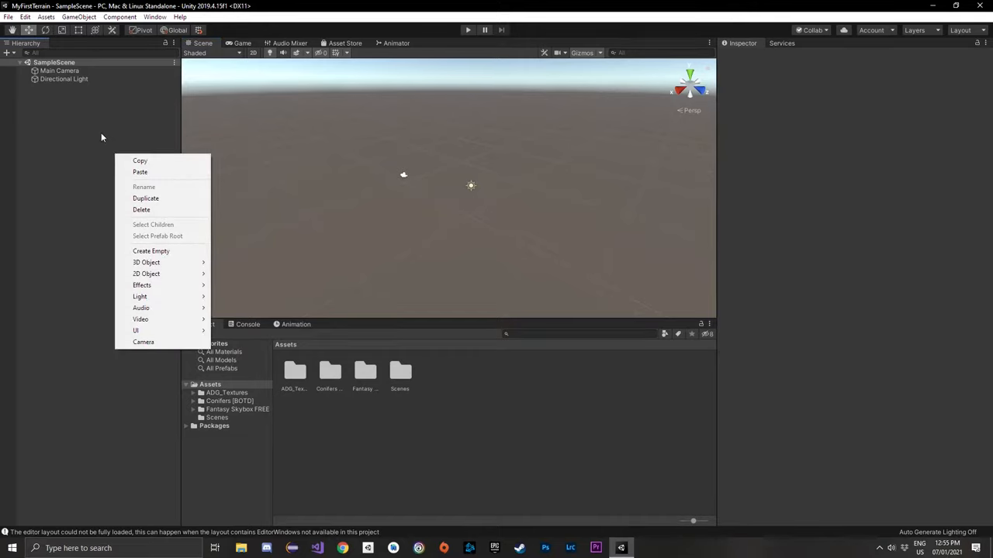
pyautogui.moveTo(152, 252)
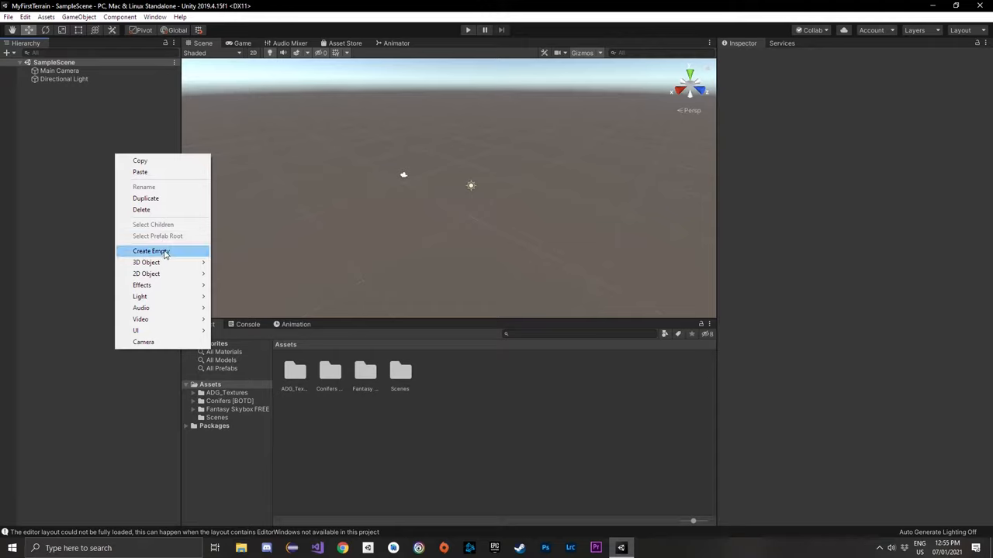
pyautogui.moveTo(146, 262)
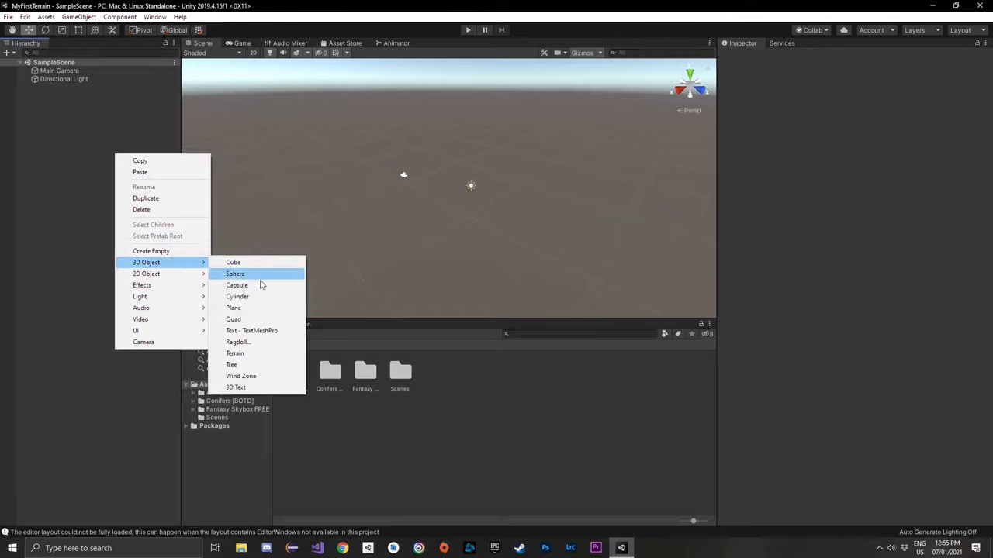
pyautogui.moveTo(234, 354)
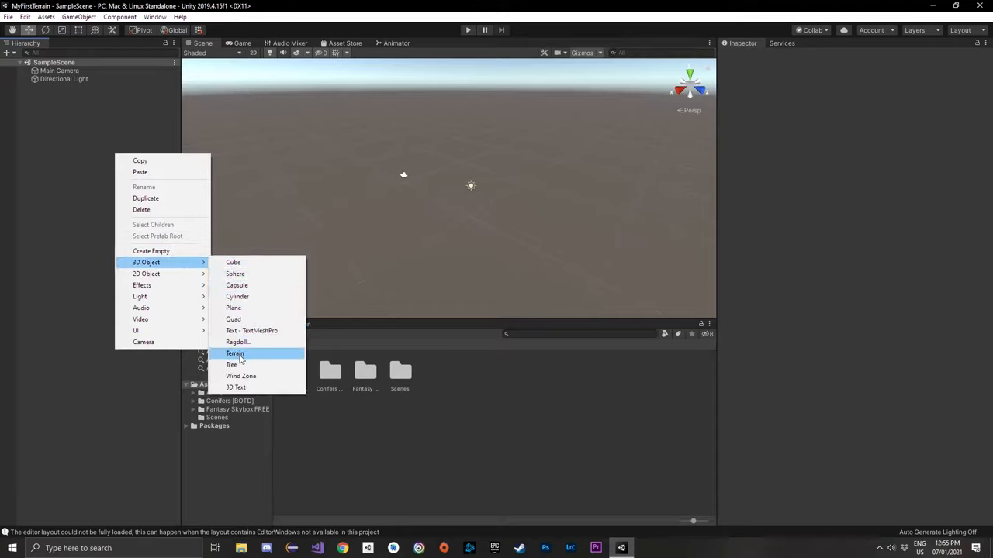
# Step: Add a Terrain 3D object to the scene from the Hierarchy menu
pyautogui.click(234, 353)
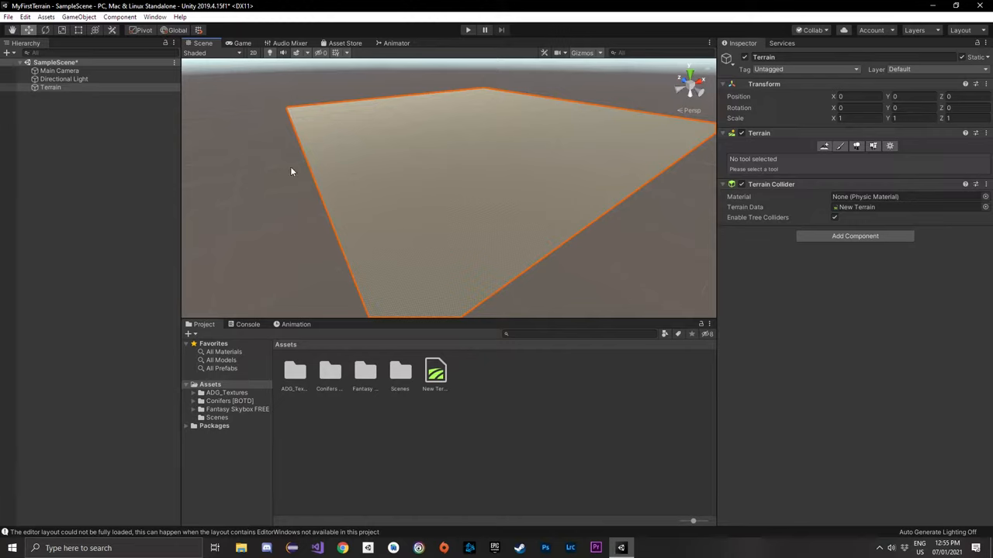
pyautogui.moveTo(891, 149)
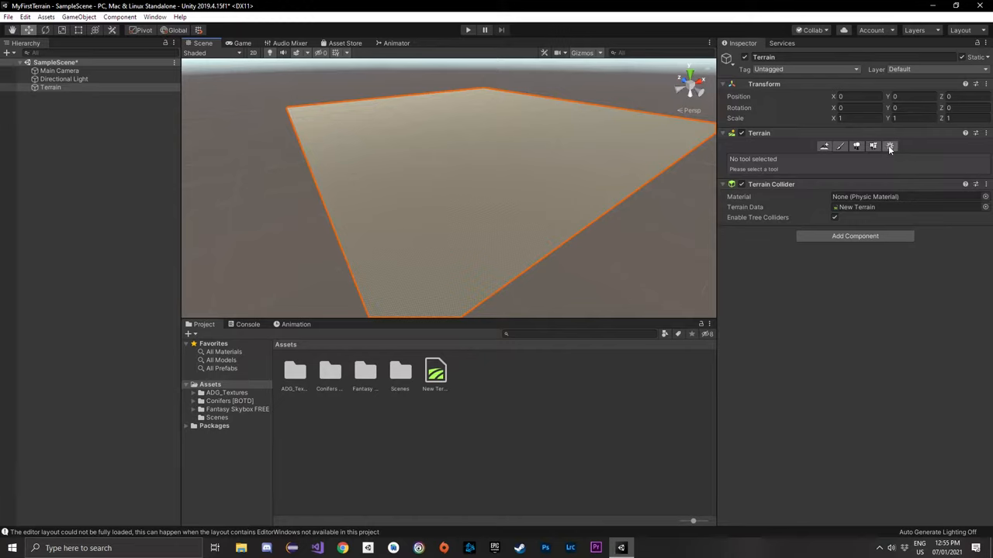
pyautogui.moveTo(890, 145)
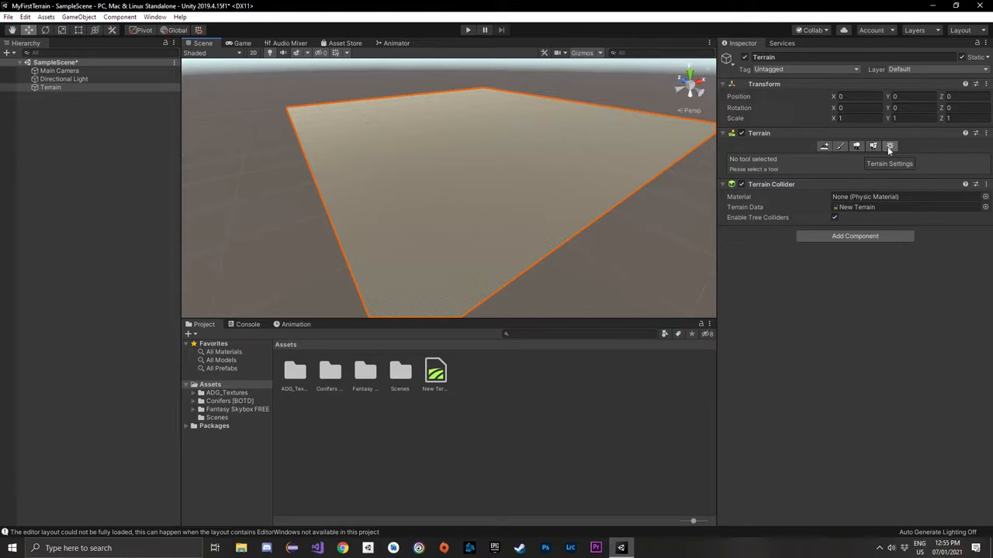
# Step: Set Terrain Width and Length to 100 in the terrain settings and frame it in view
pyautogui.click(887, 146)
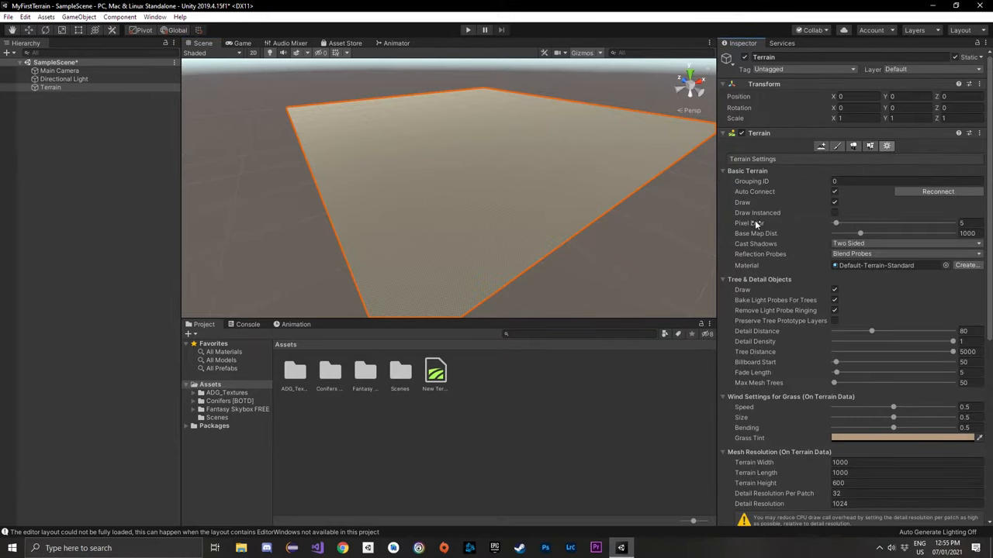
pyautogui.scroll(-3)
pyautogui.write('100')
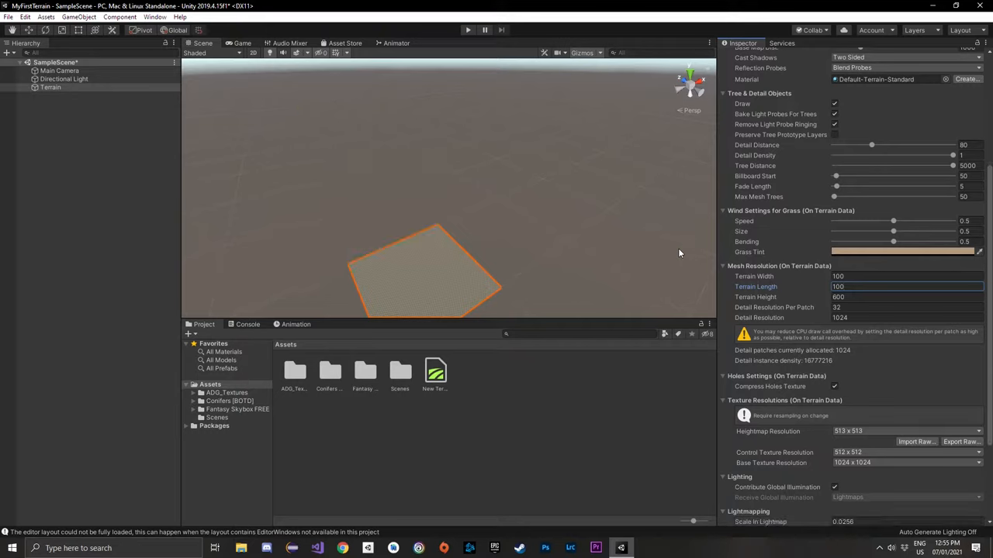
pyautogui.moveTo(679, 253); pyautogui.dragTo(462, 225)
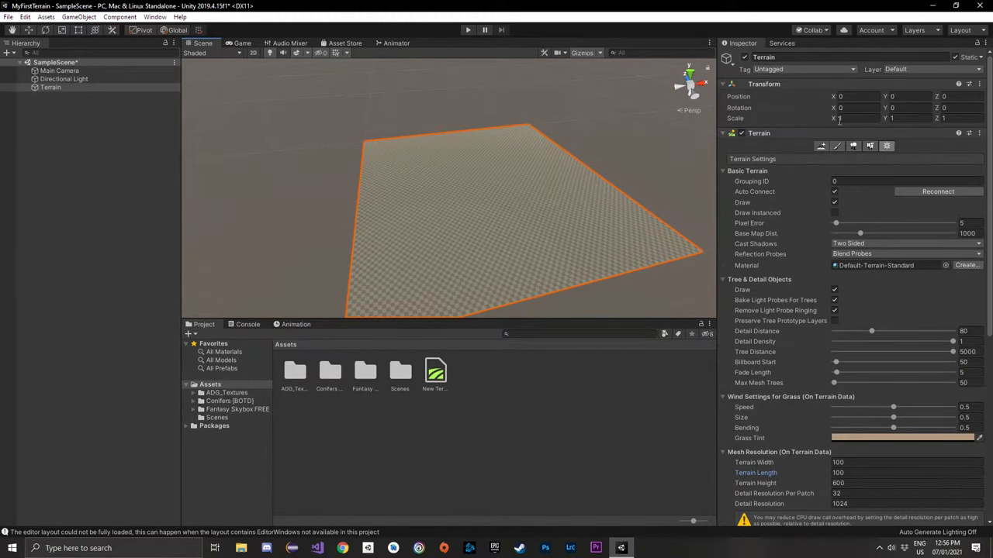
# Step: Set the terrain's Position X and Z to -50 to centre it on the origin
pyautogui.click(853, 96)
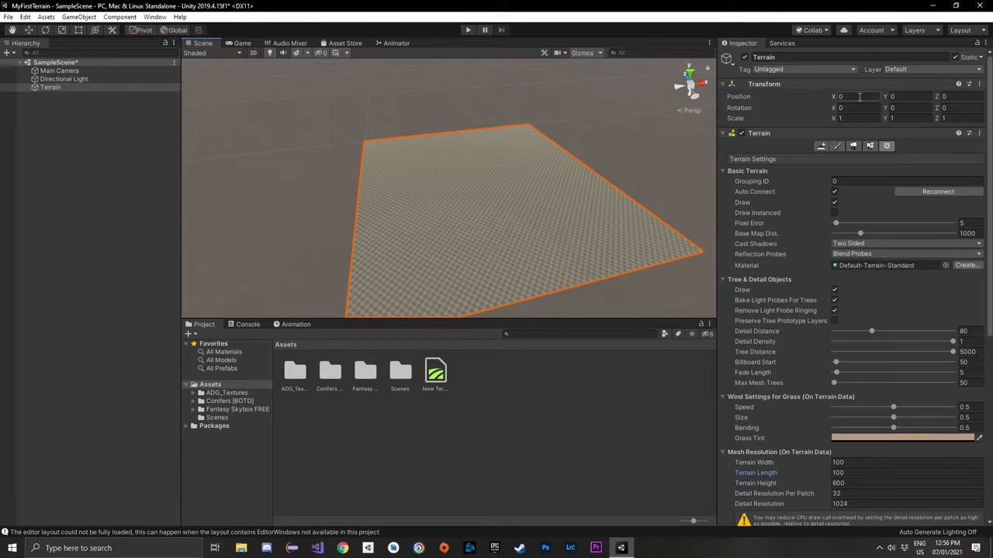
pyautogui.write('-50')
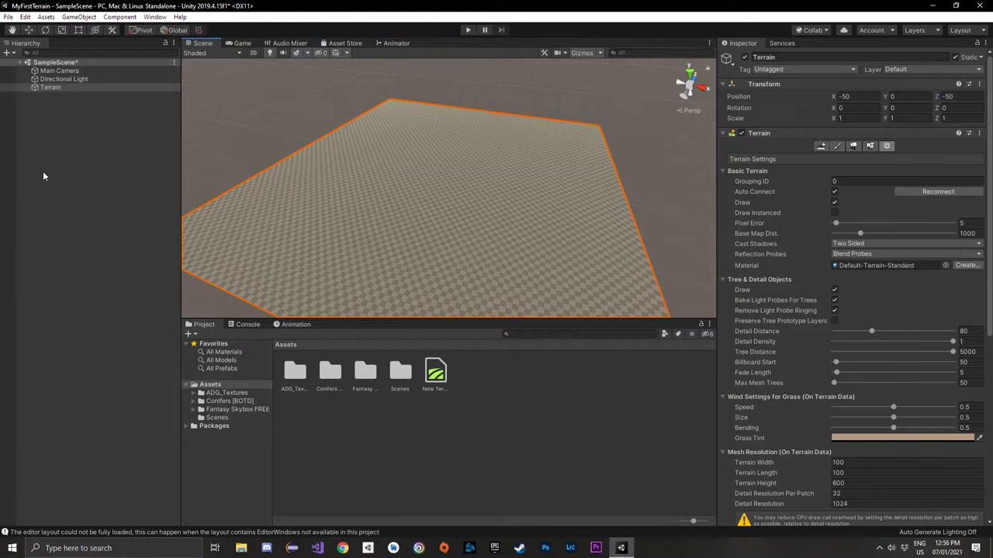
# Step: Add a Cube 3D object at the terrain centre via the Hierarchy menu
pyautogui.rightClick(50, 87)
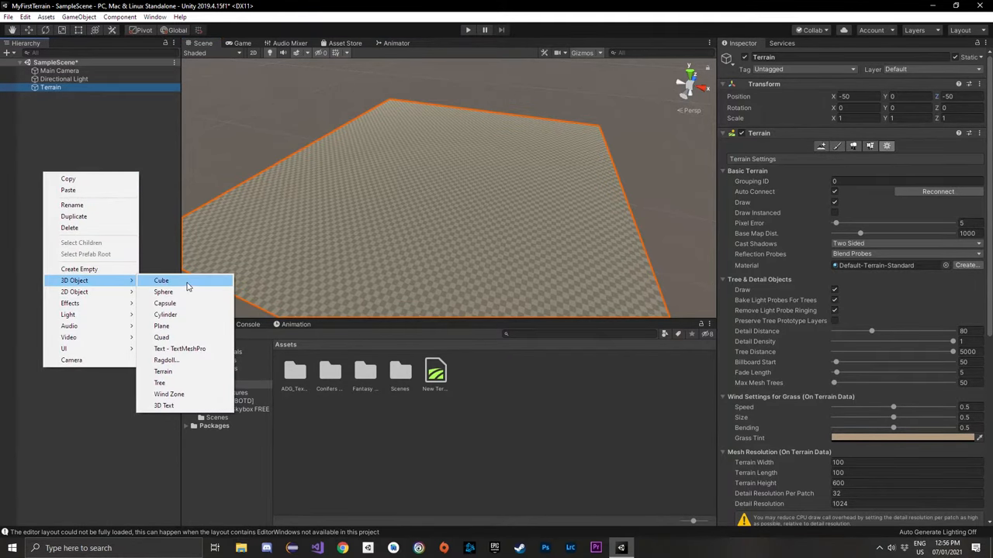
pyautogui.click(161, 279)
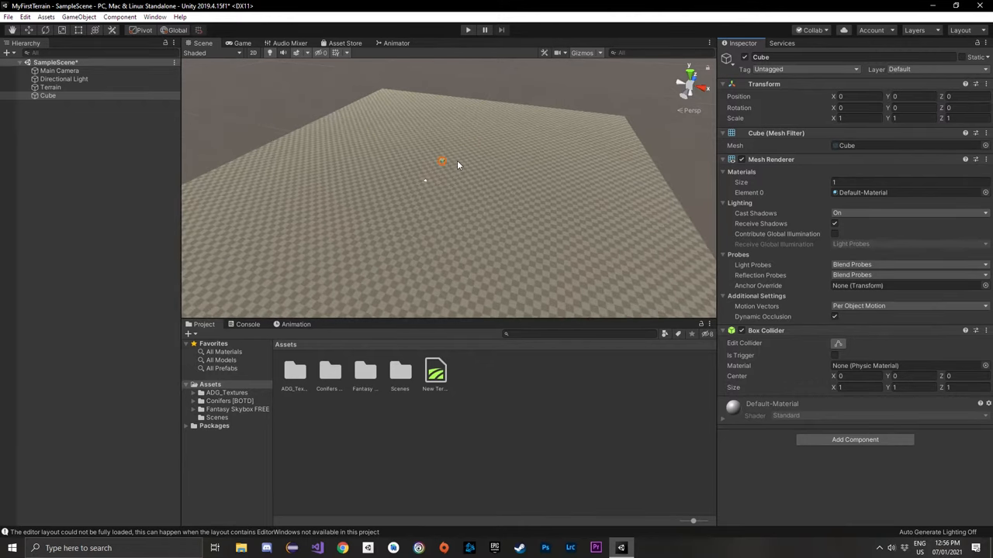
pyautogui.moveTo(464, 163)
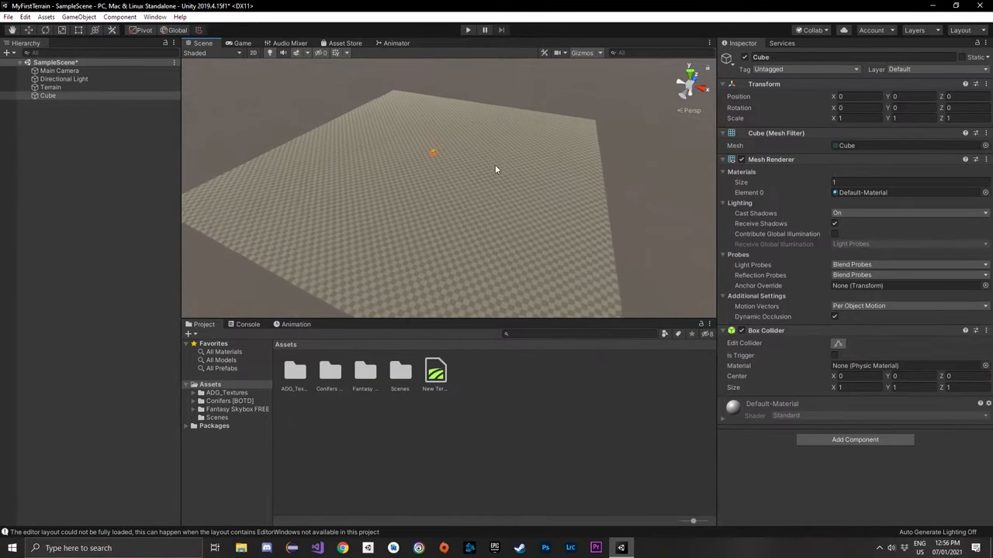
pyautogui.click(48, 96)
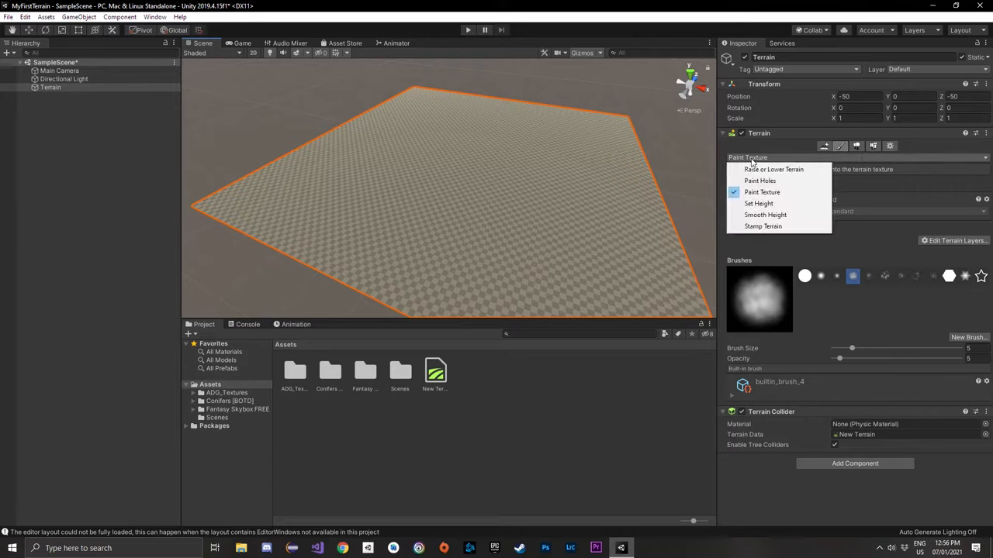
pyautogui.moveTo(762, 192)
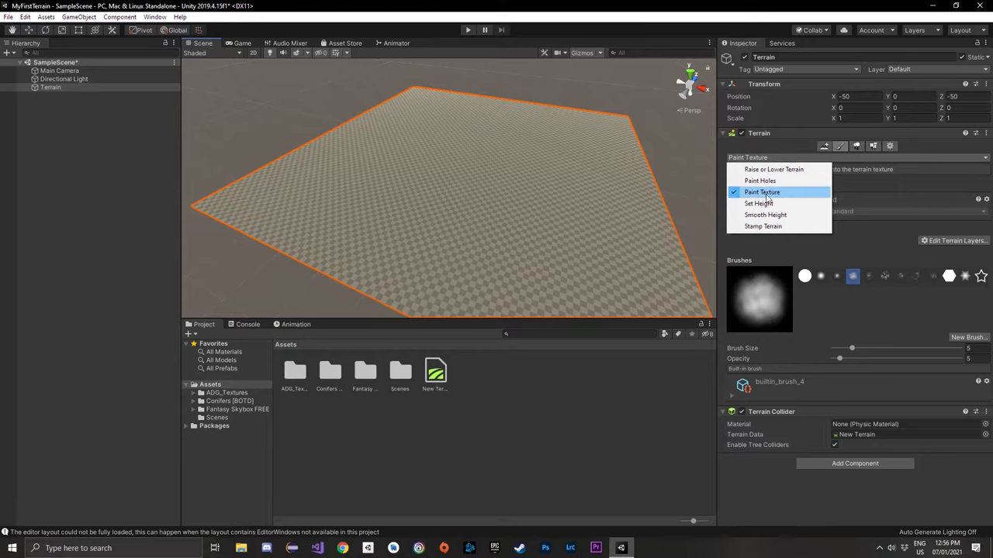
# Step: Create the terrain's first layer in Paint Texture using a green grass texture
pyautogui.click(762, 192)
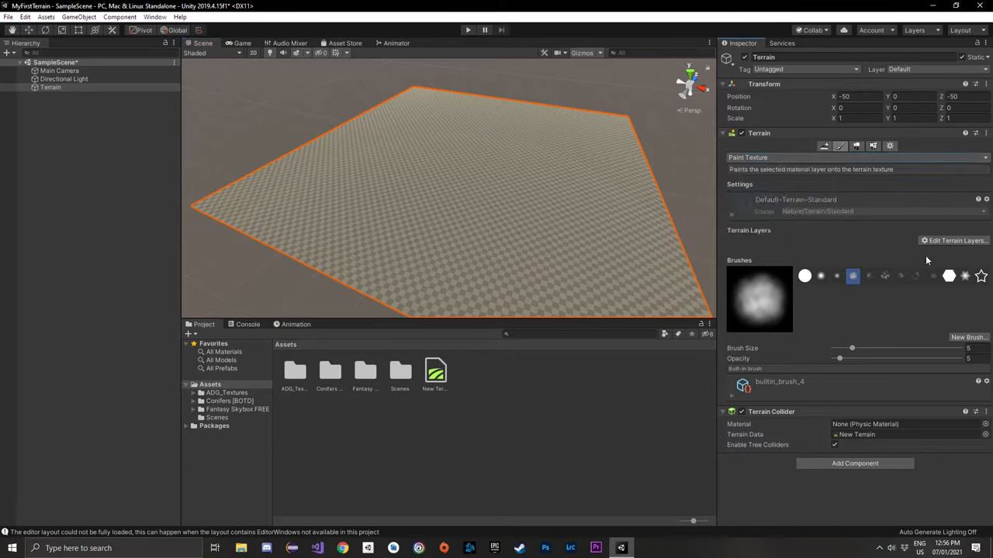
pyautogui.moveTo(952, 240)
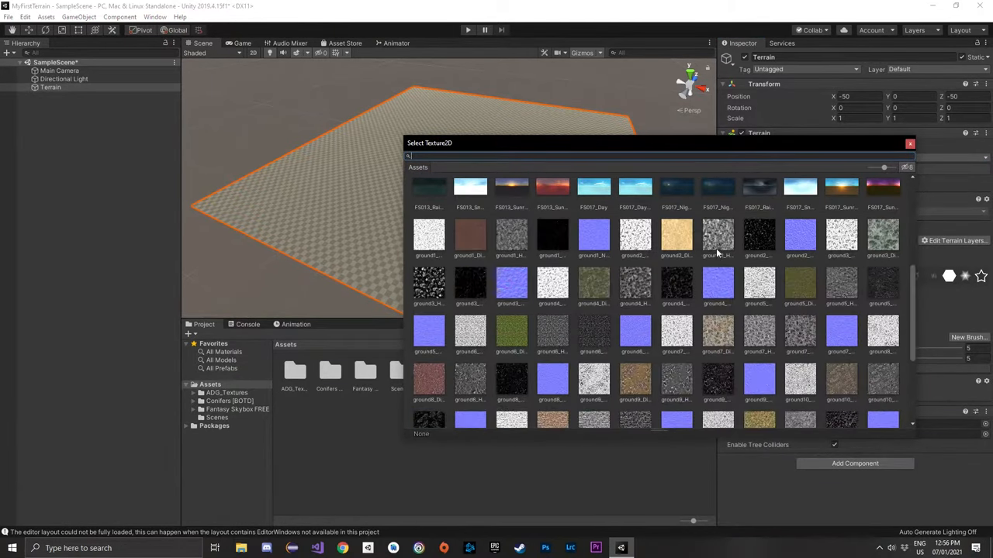
pyautogui.scroll(-3)
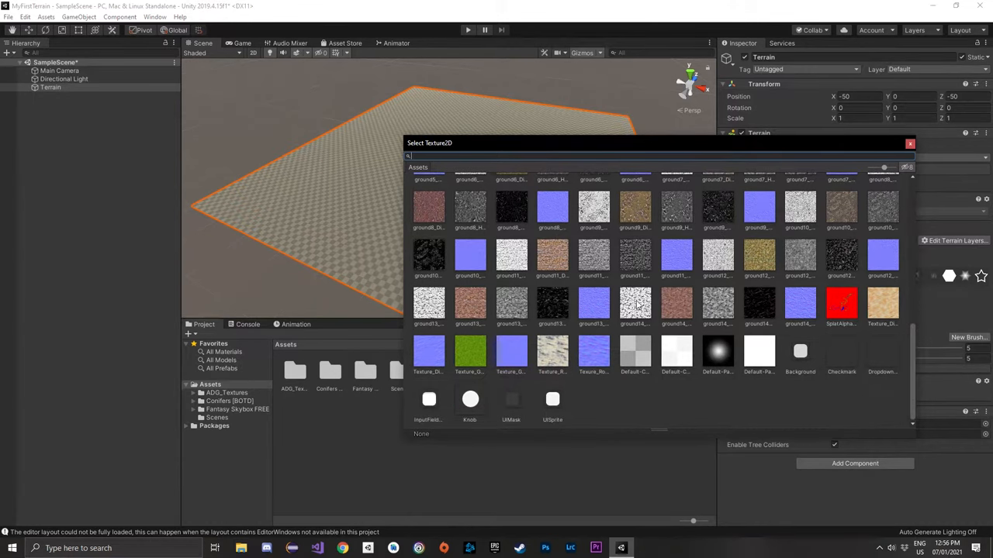
pyautogui.moveTo(644, 255)
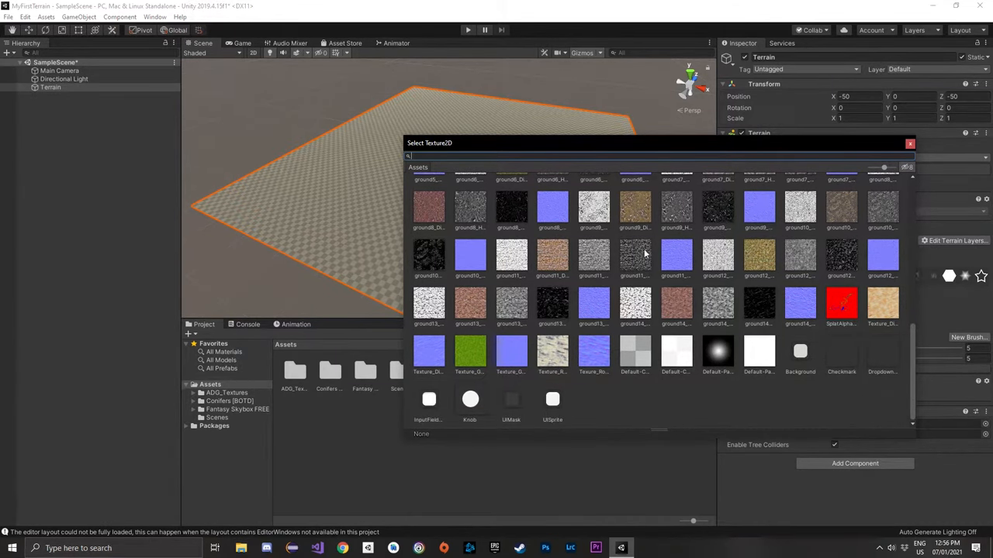
pyautogui.scroll(3)
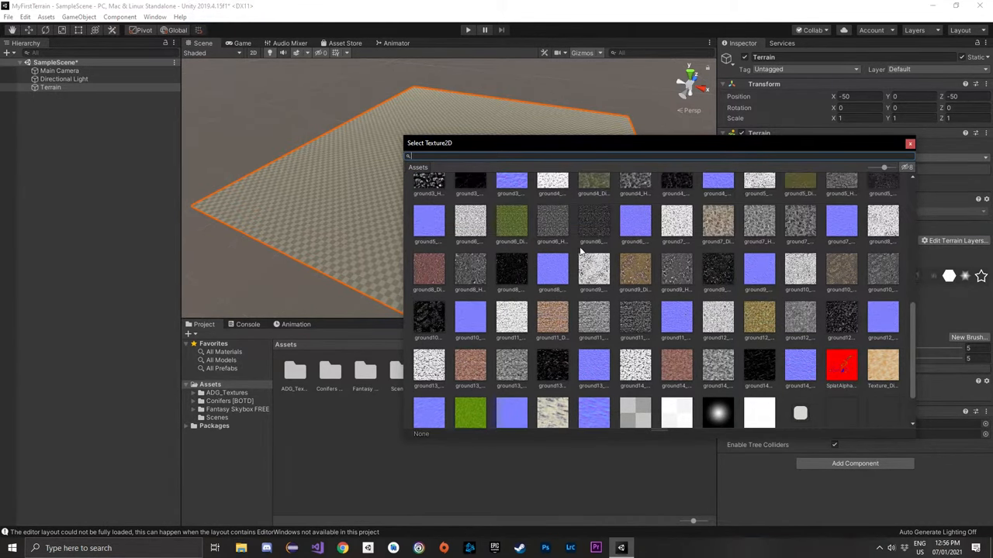
pyautogui.scroll(3)
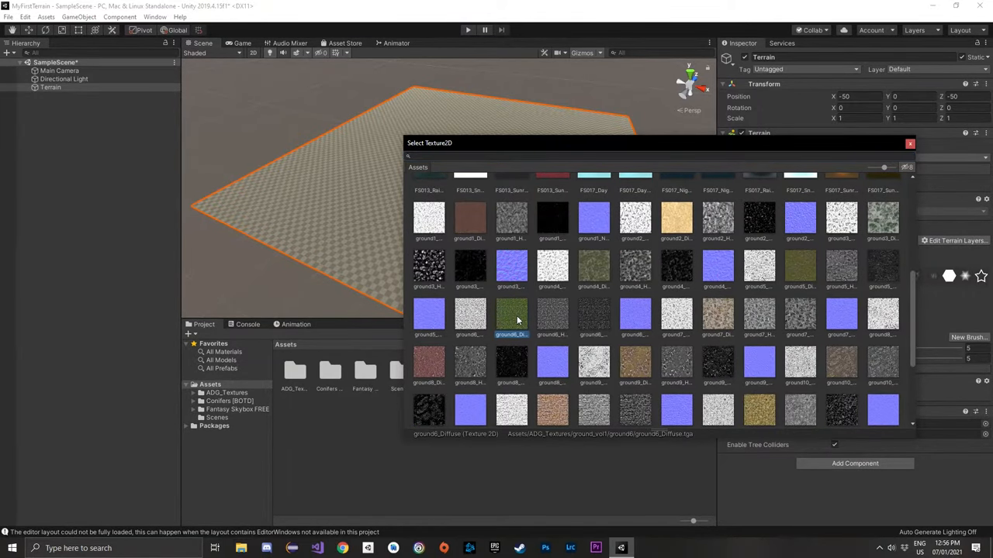
pyautogui.doubleClick(511, 311)
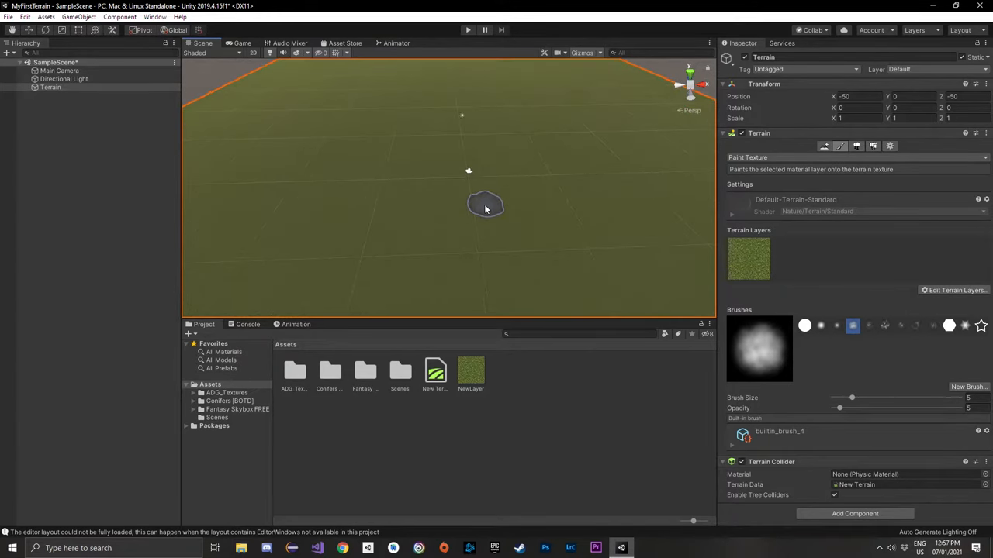
# Step: Create a second terrain layer with a brown rocky ground texture
pyautogui.click(486, 203)
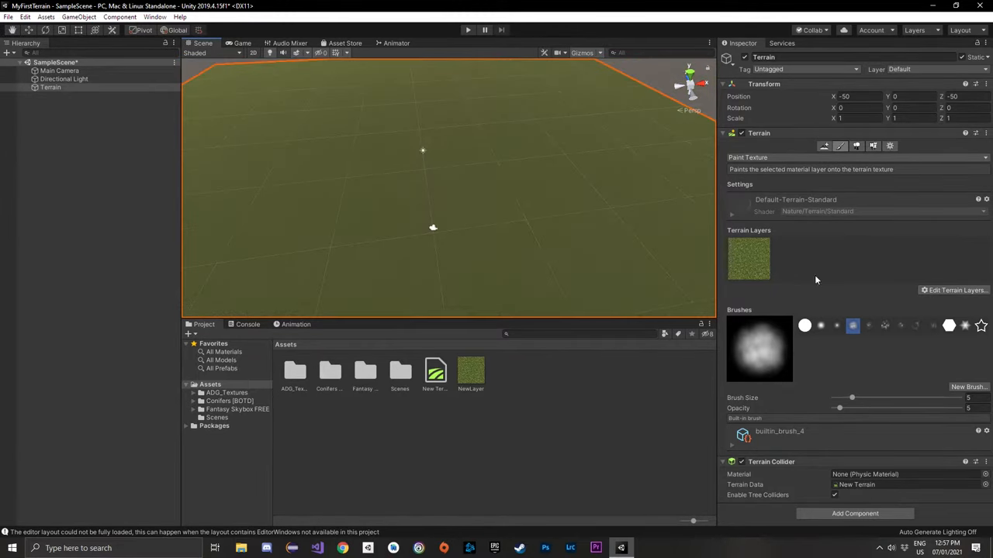
pyautogui.click(955, 290)
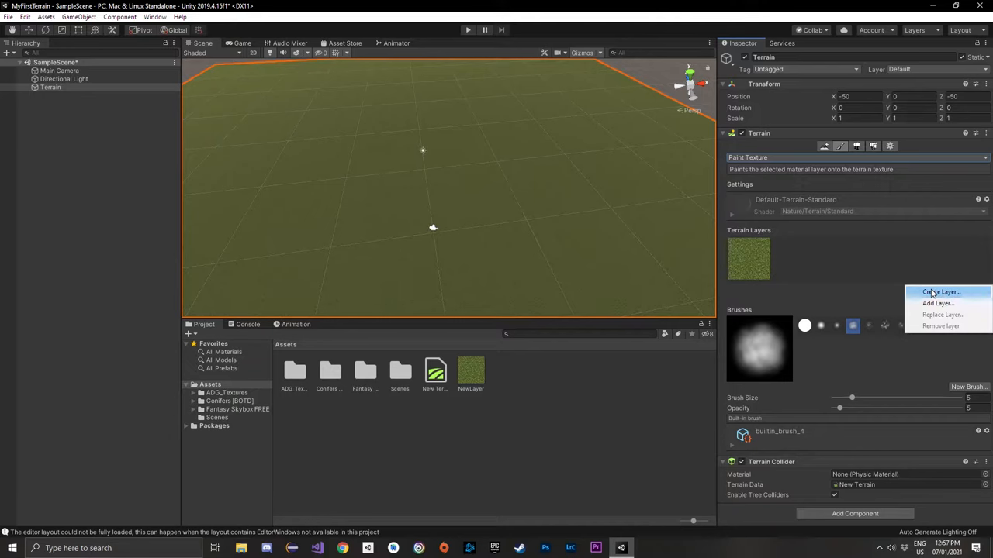
pyautogui.click(940, 291)
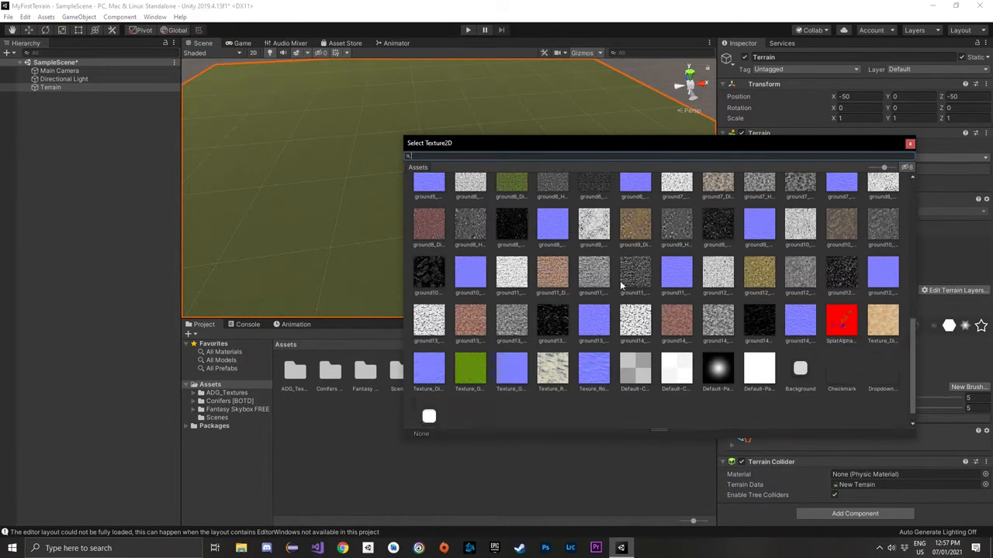
pyautogui.scroll(3)
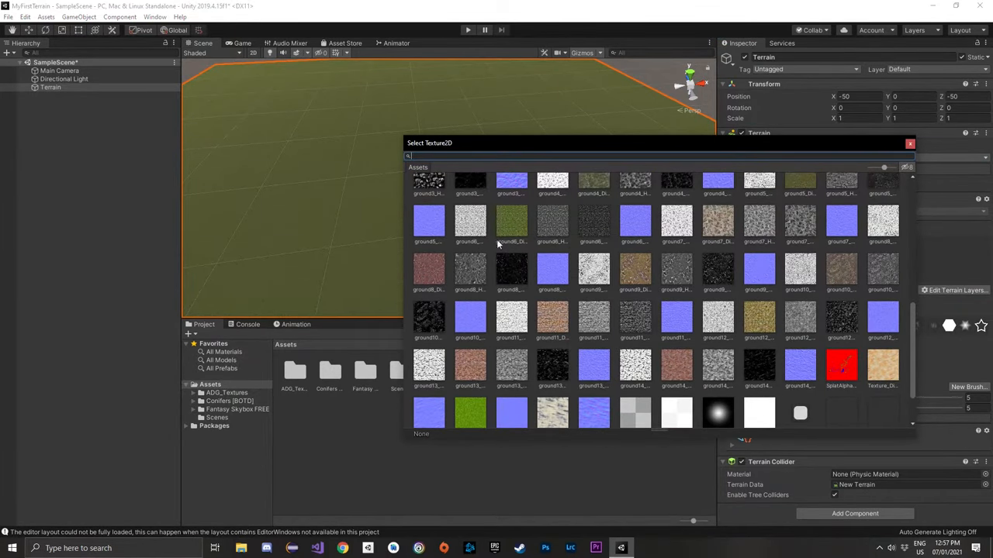
pyautogui.scroll(3)
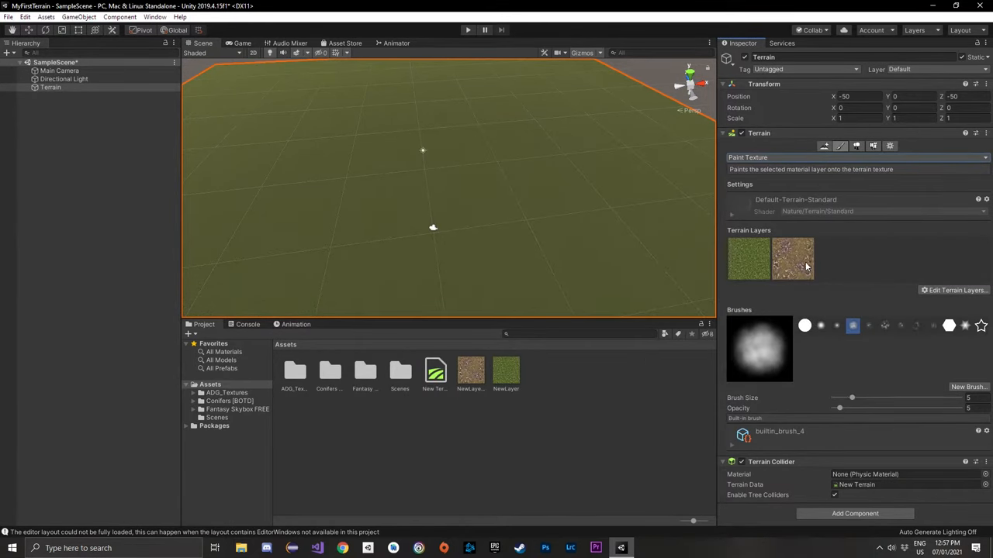
# Step: Select the rock layer and reduce the brush size and opacity for path painting
pyautogui.click(791, 259)
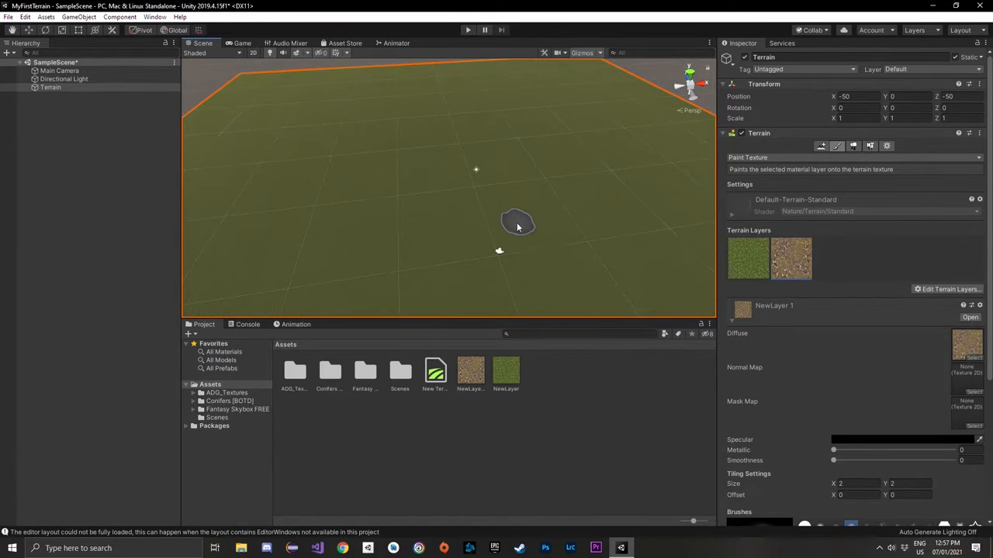
pyautogui.scroll(-3)
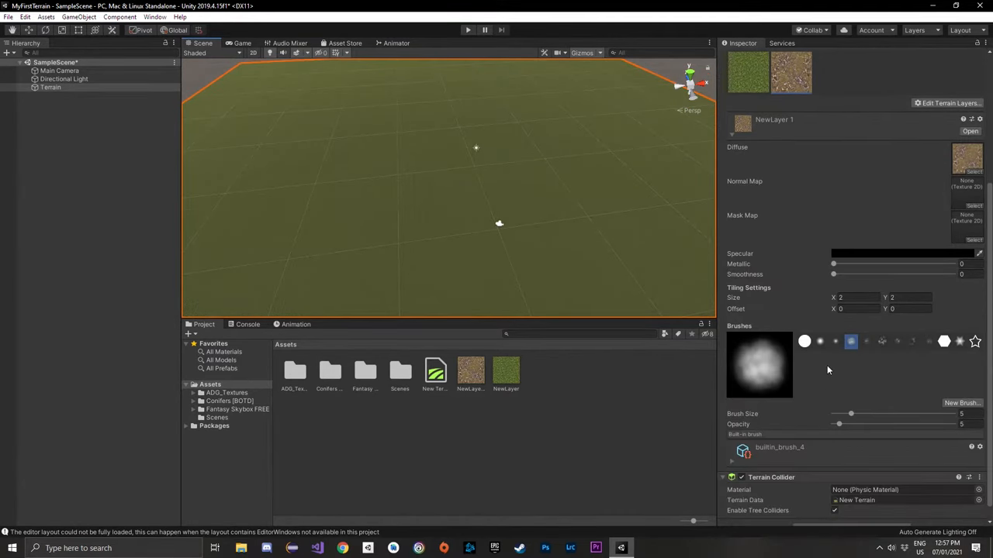
pyautogui.moveTo(795, 392)
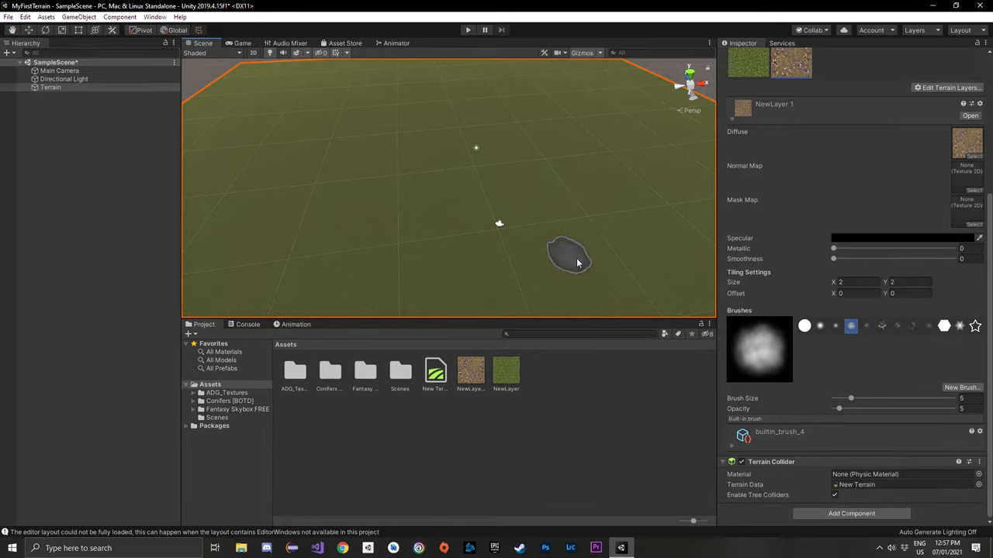
pyautogui.moveTo(773, 374)
pyautogui.write('65')
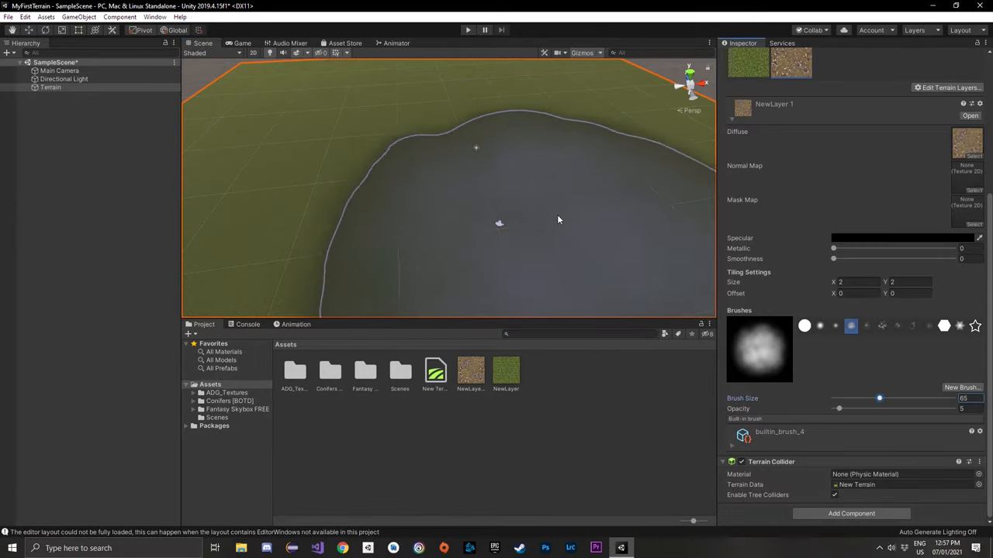
pyautogui.moveTo(557, 220); pyautogui.dragTo(478, 164)
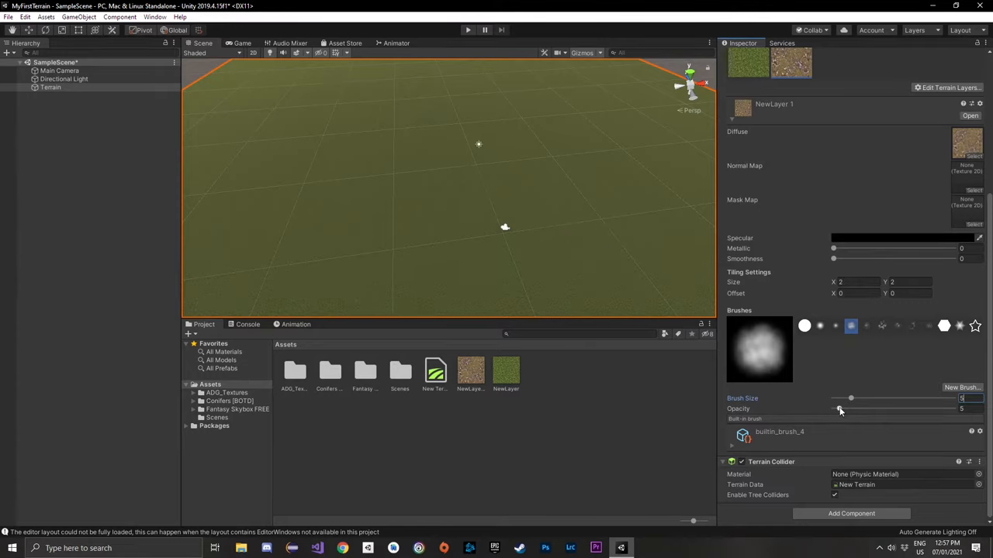
pyautogui.moveTo(509, 204)
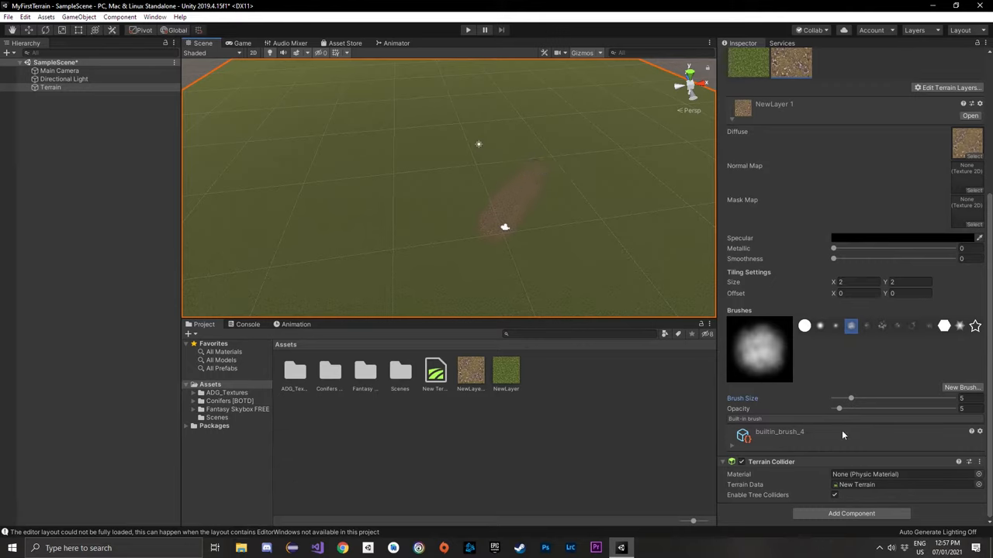
pyautogui.moveTo(838, 409); pyautogui.dragTo(896, 410)
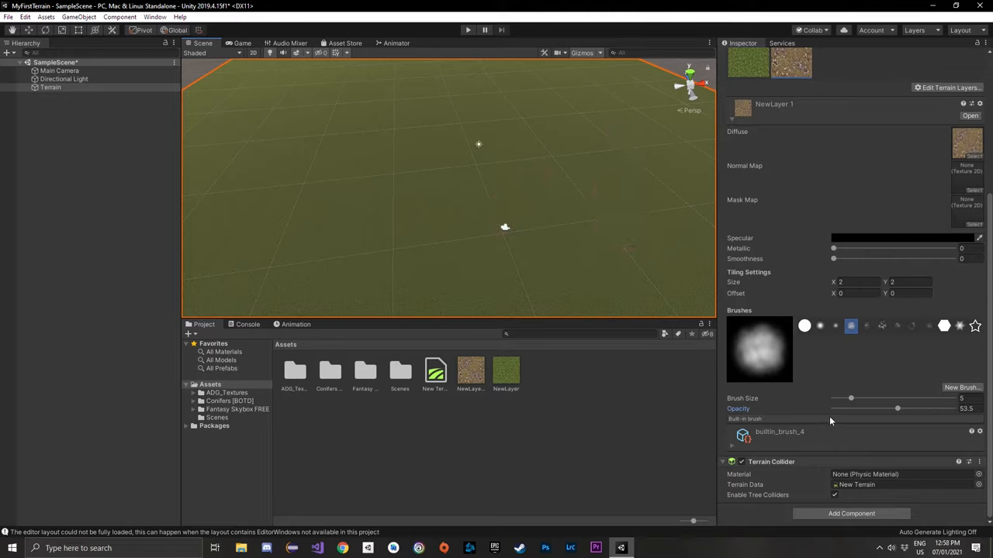
pyautogui.moveTo(897, 409); pyautogui.dragTo(841, 410)
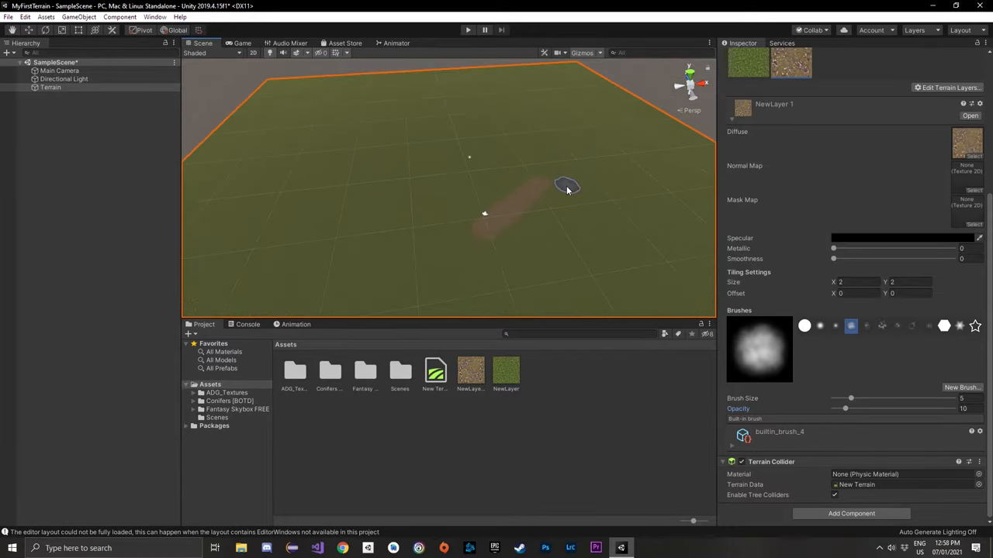
# Step: Paint crossing rock path strokes across the grass in the Scene view
pyautogui.moveTo(566, 189); pyautogui.dragTo(518, 237)
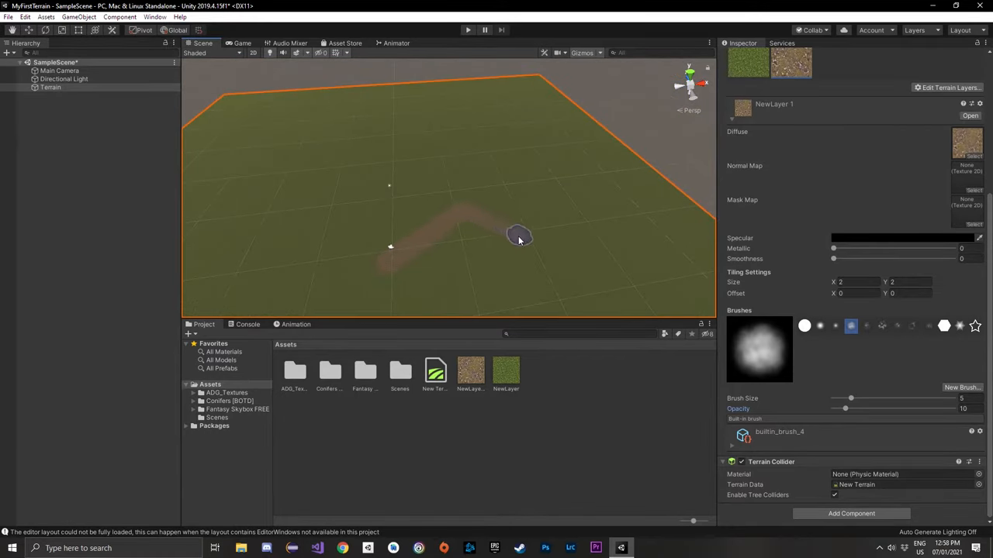
pyautogui.moveTo(411, 168)
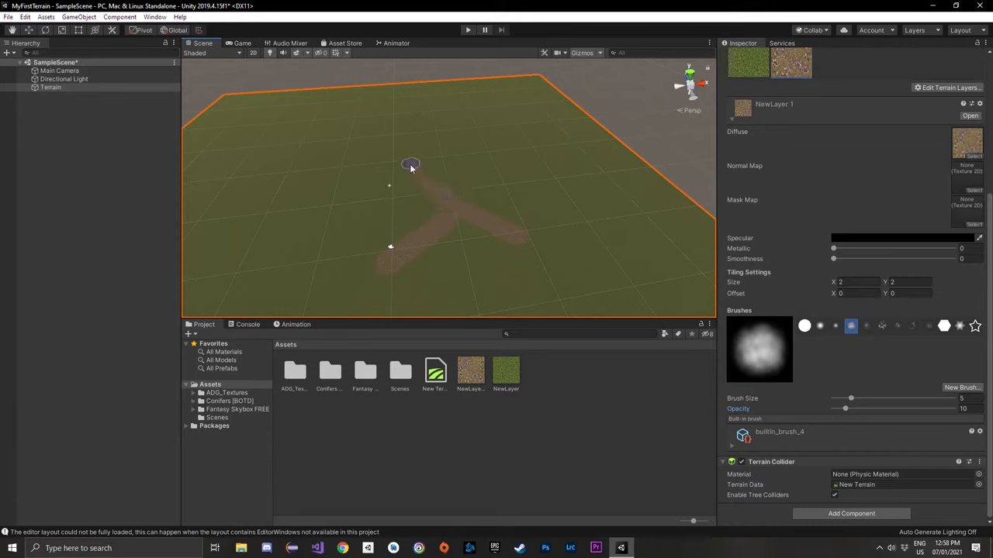
pyautogui.click(912, 326)
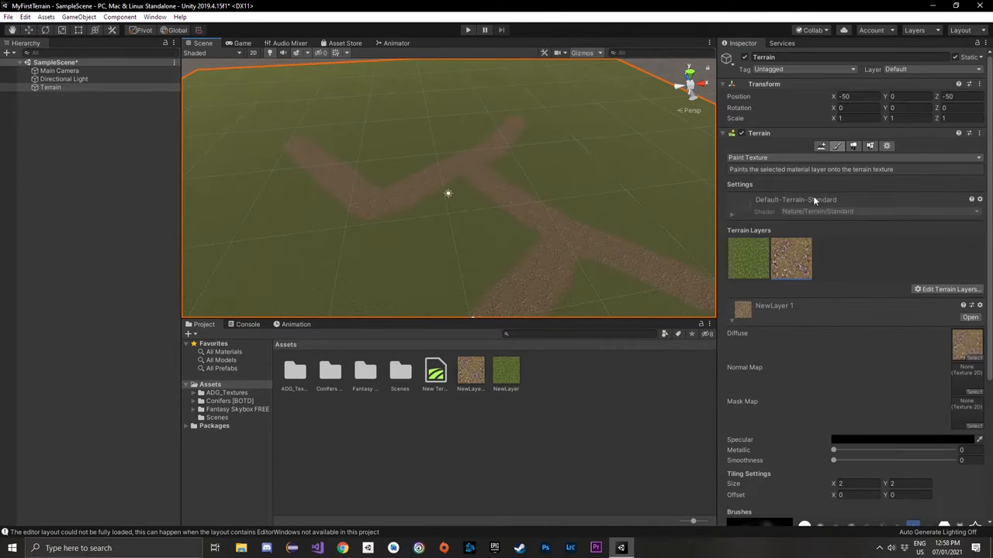
# Step: Switch the terrain tool to Raise or Lower Terrain and choose a brush shape
pyautogui.click(853, 158)
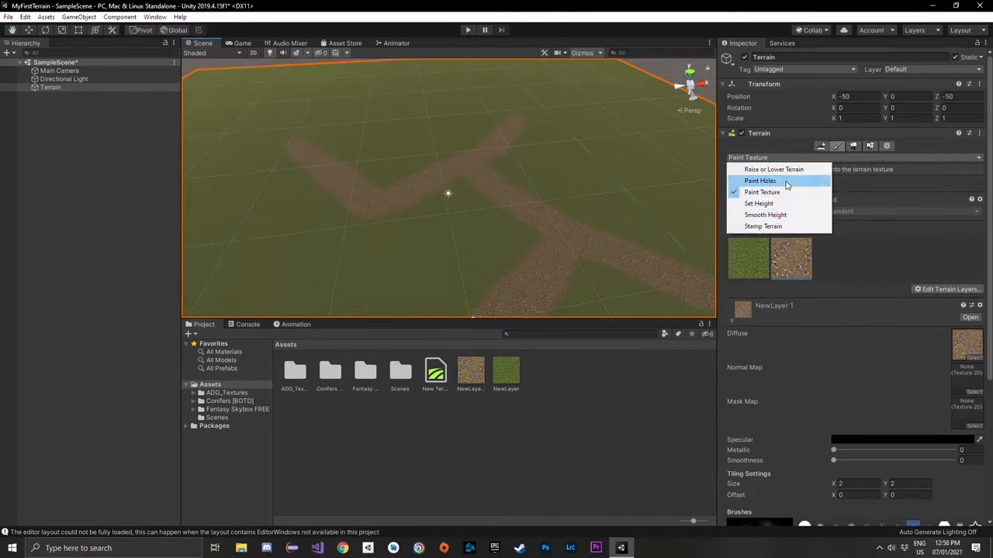
pyautogui.moveTo(791, 170)
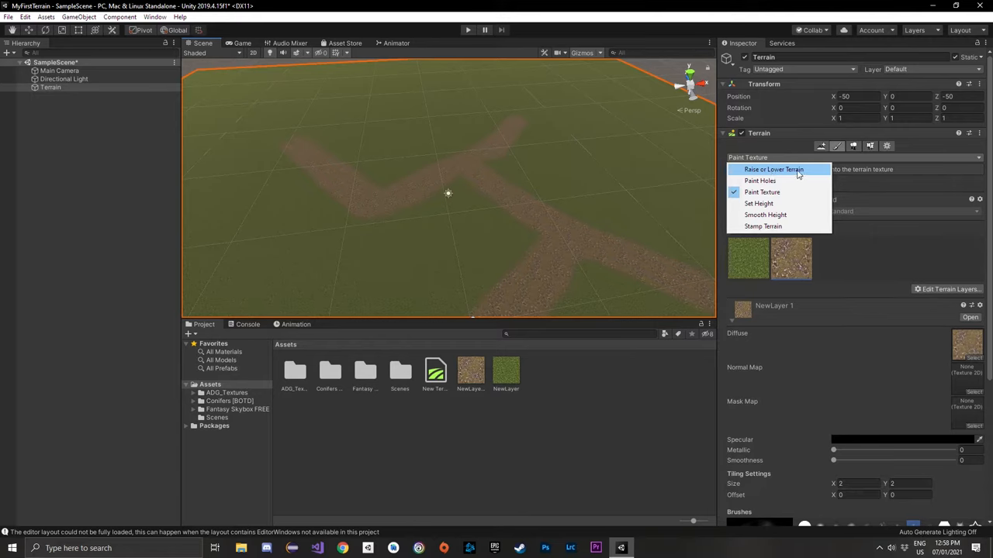
pyautogui.click(773, 169)
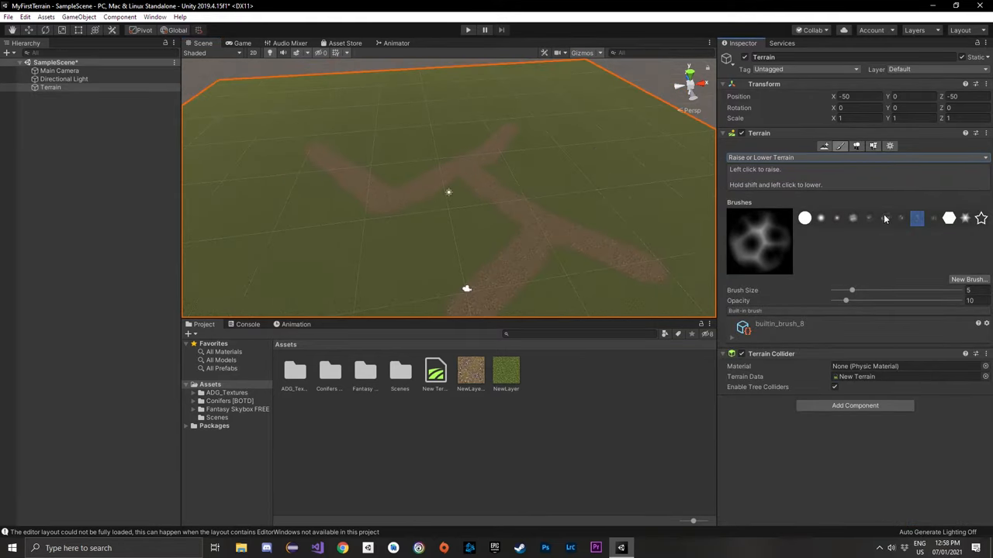
pyautogui.click(884, 217)
pyautogui.write('10')
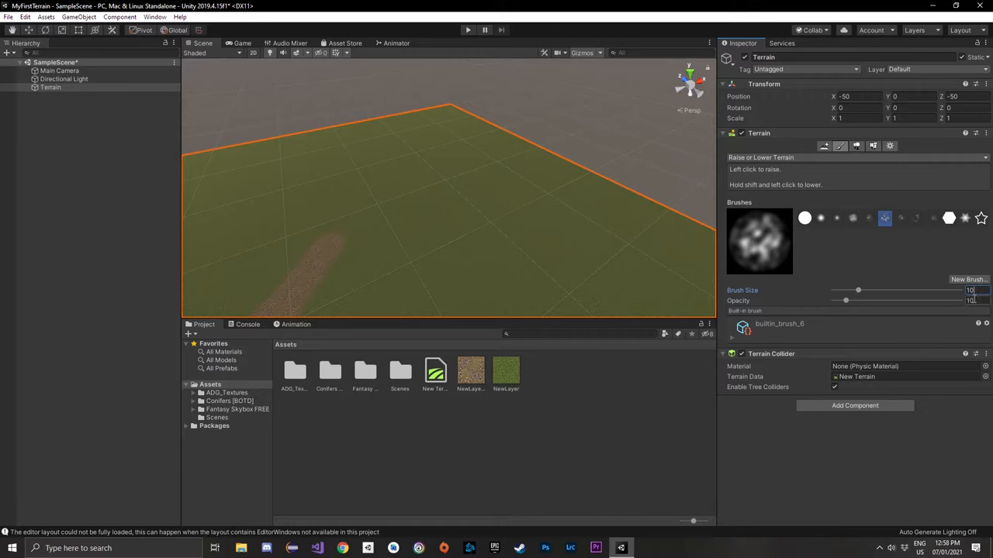
pyautogui.moveTo(546, 179)
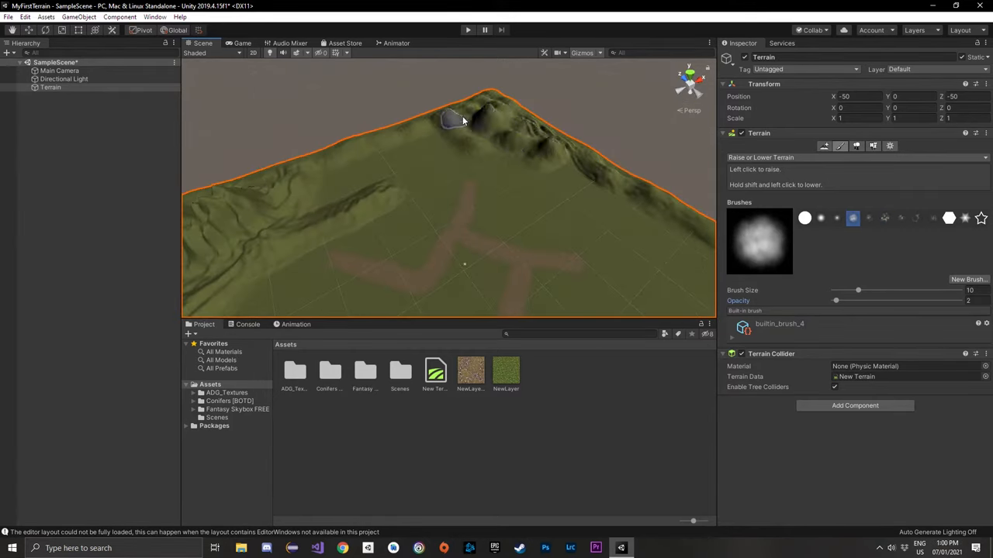
# Step: Raise a tall peak and build up mountain mass near the far edge
pyautogui.moveTo(464, 120); pyautogui.dragTo(543, 118)
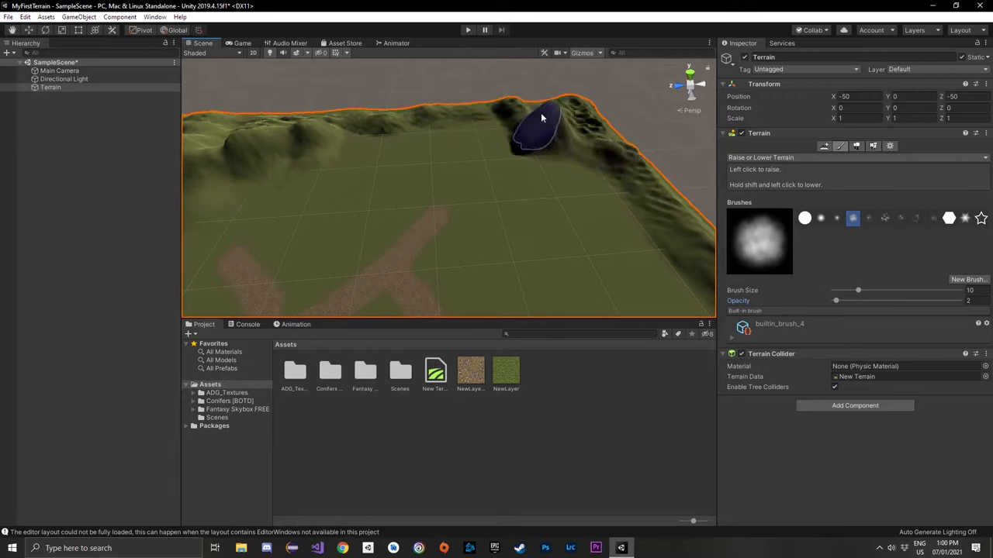
pyautogui.moveTo(540, 127); pyautogui.dragTo(489, 155)
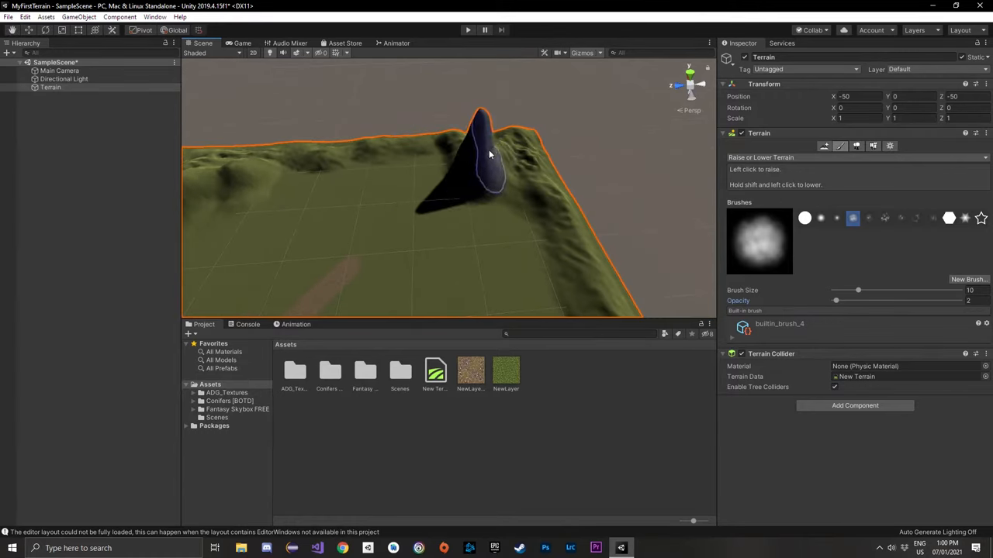
pyautogui.moveTo(489, 155); pyautogui.dragTo(469, 205)
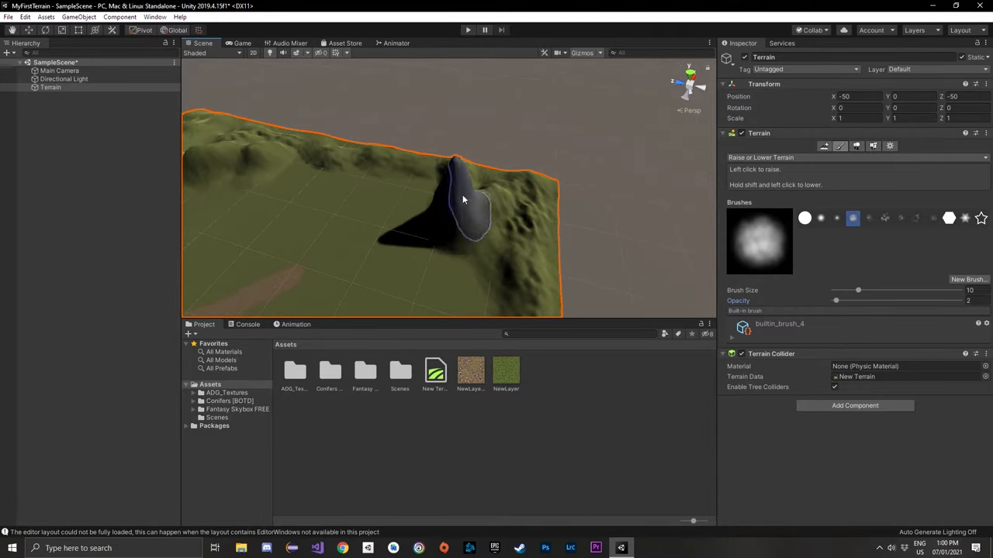
pyautogui.moveTo(466, 201); pyautogui.dragTo(431, 229)
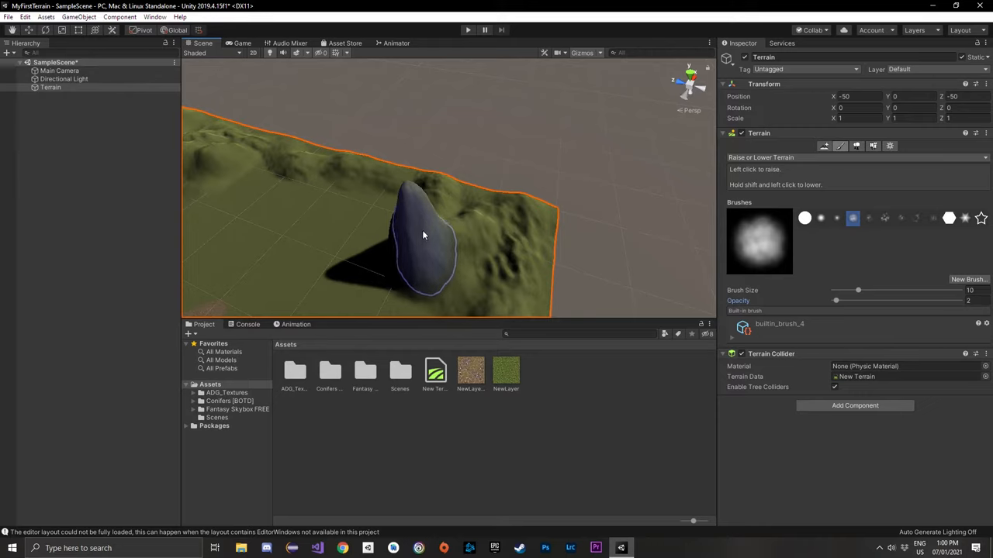
# Step: Lower the overly tall part, then extend the ridge higher along the edge
pyautogui.click(419, 236)
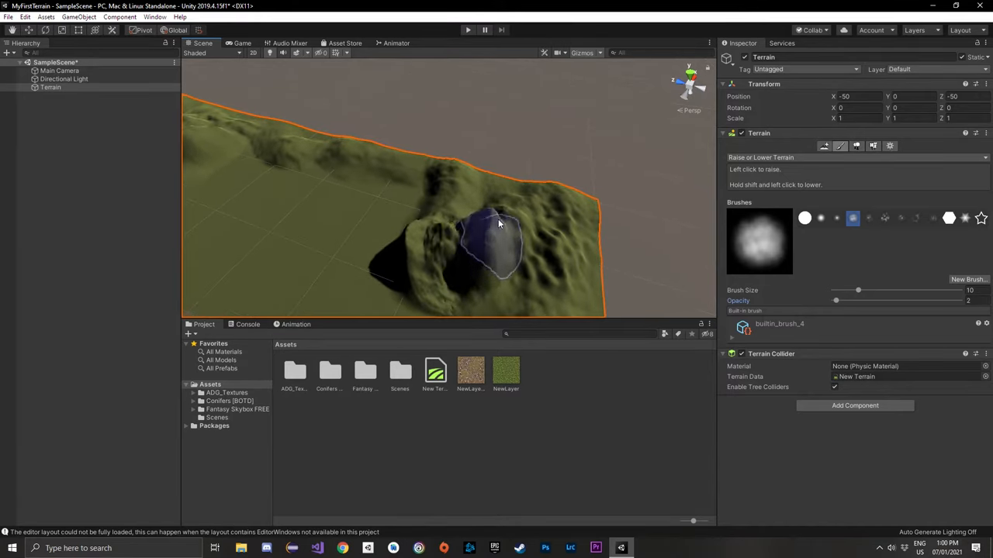
pyautogui.click(497, 232)
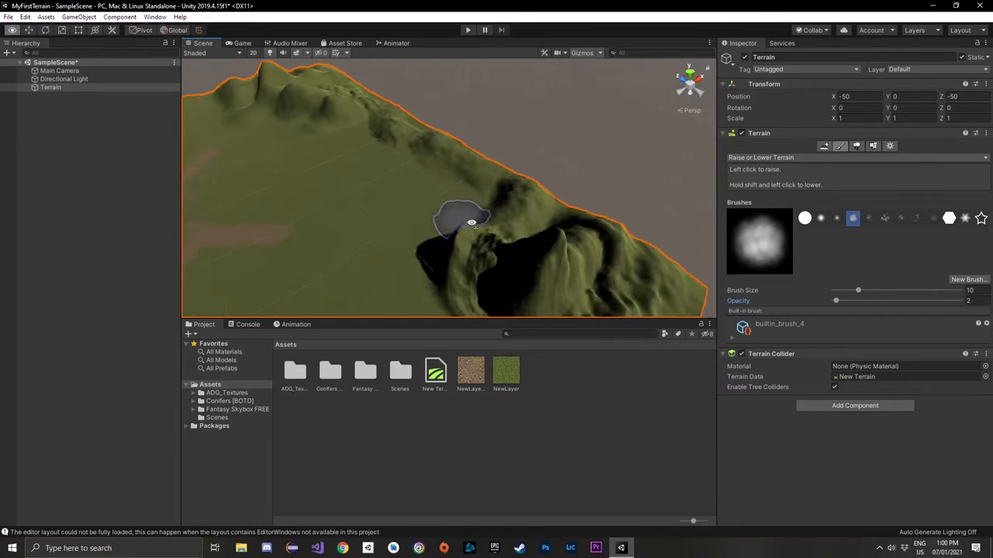
pyautogui.moveTo(472, 223); pyautogui.dragTo(442, 180)
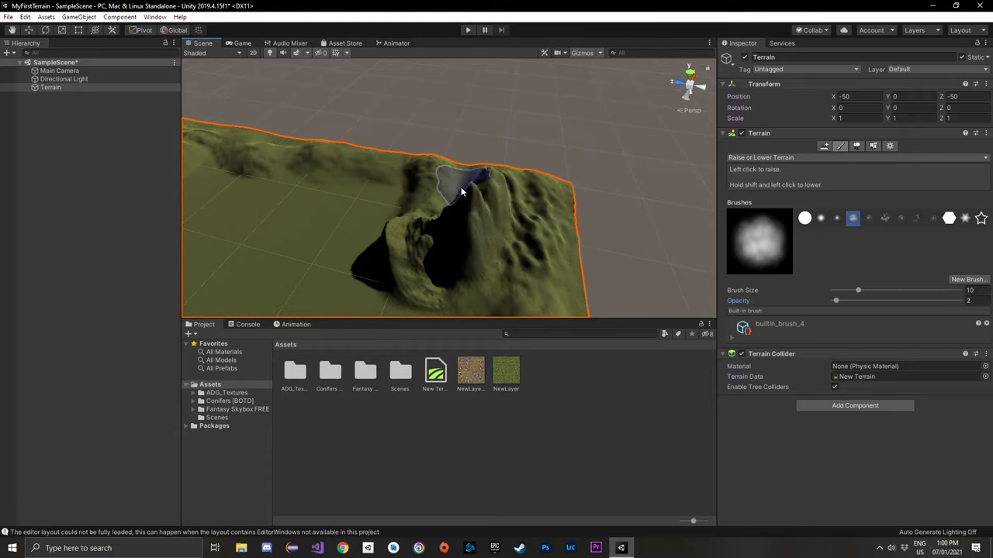
pyautogui.click(462, 179)
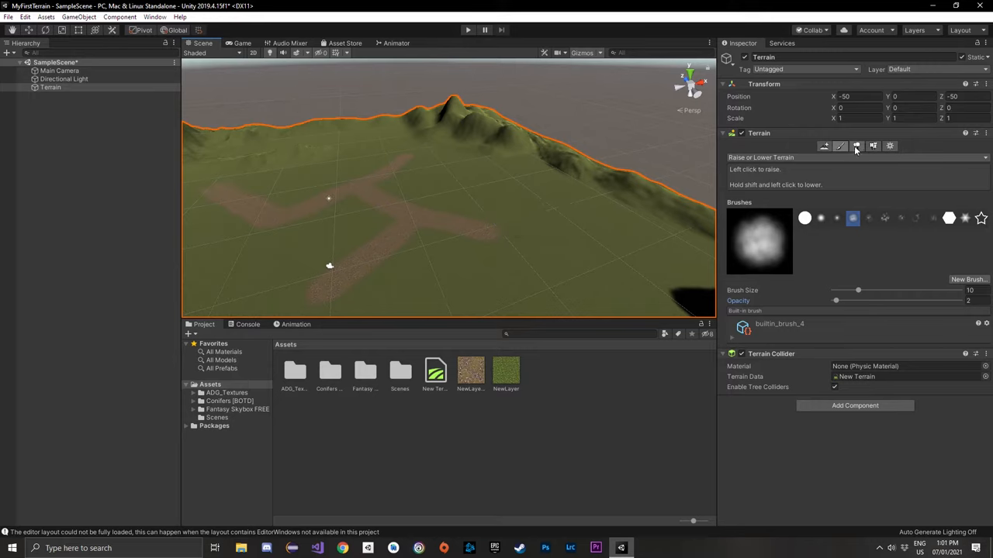
# Step: Add a new tree type using the PF Conifer Medium BOTD prefab in Paint Trees
pyautogui.click(857, 146)
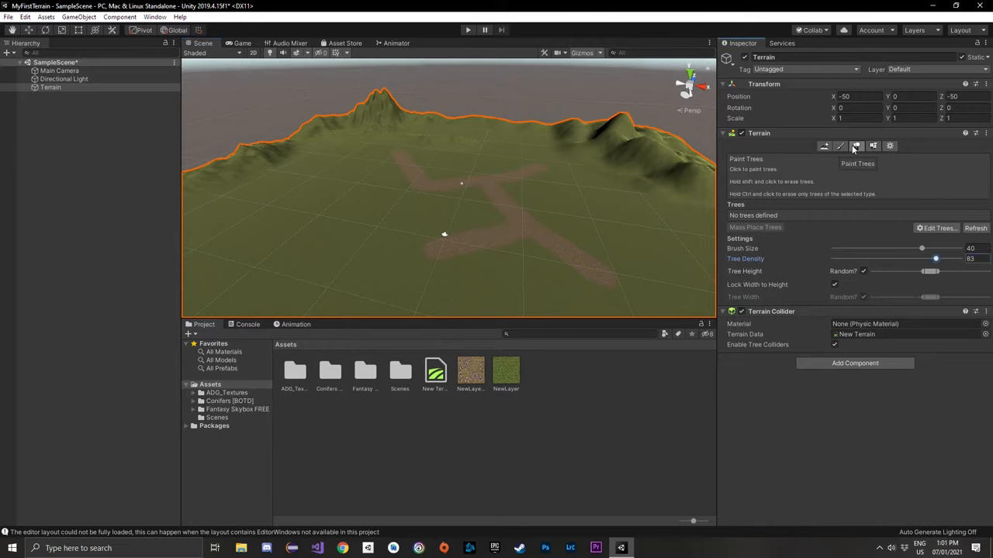
pyautogui.moveTo(927, 235)
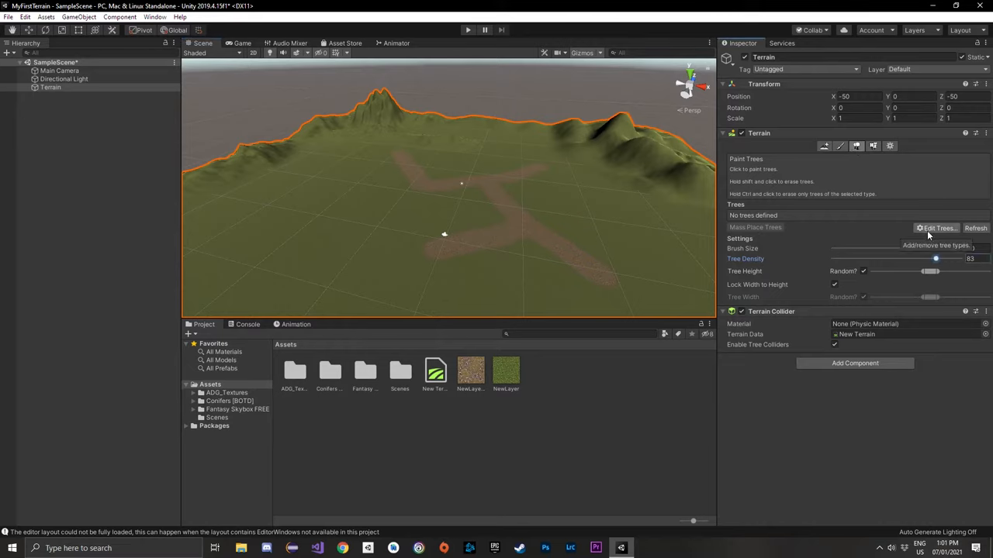
pyautogui.click(937, 228)
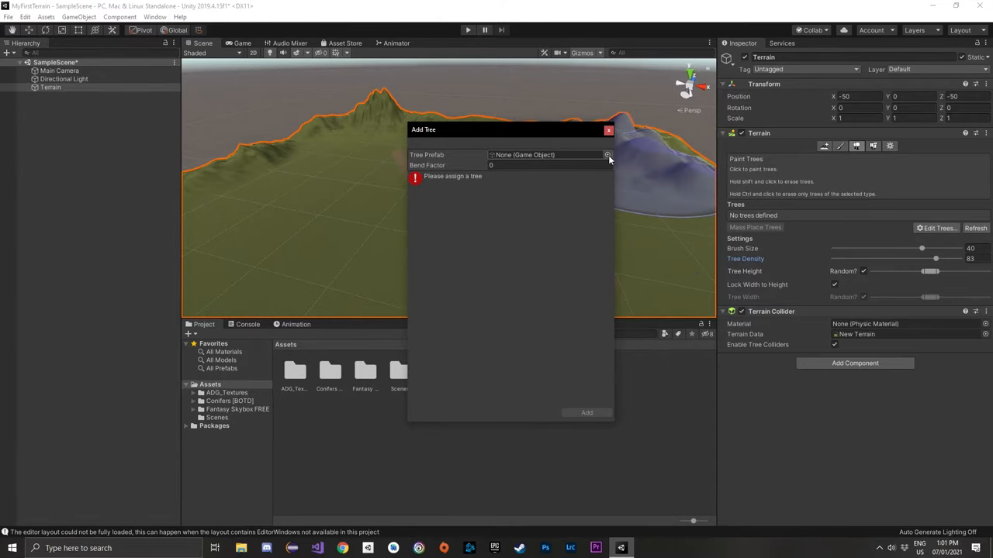
pyautogui.click(608, 155)
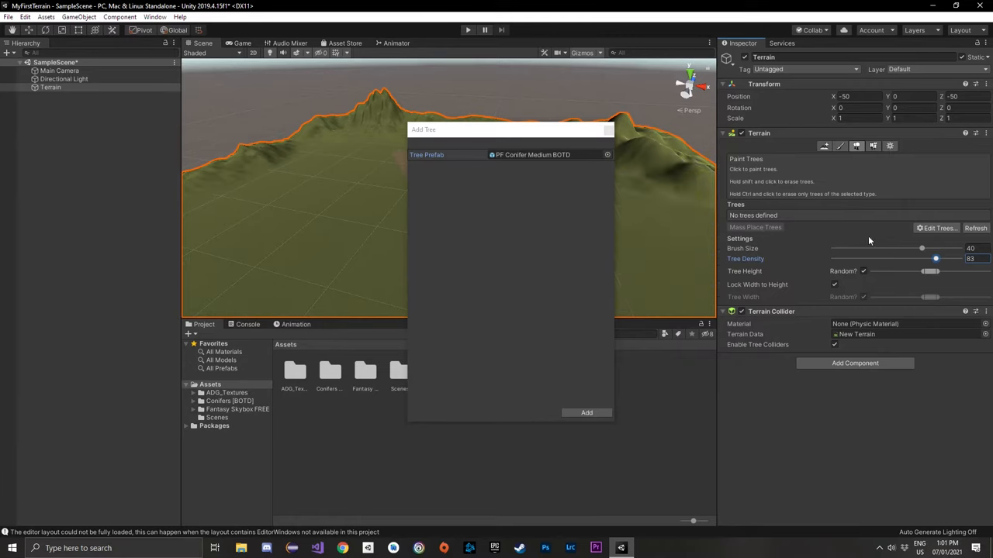
pyautogui.click(586, 413)
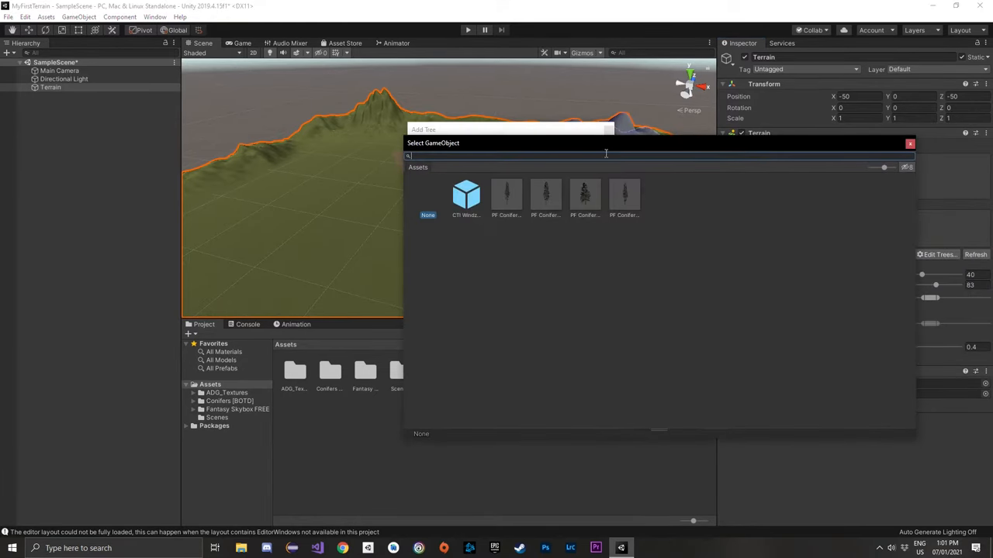
pyautogui.click(583, 195)
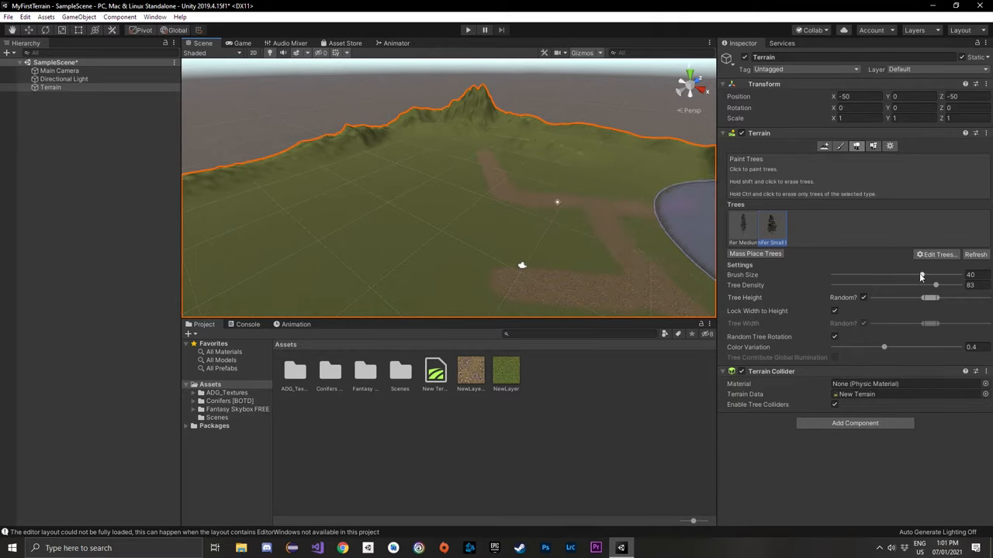
# Step: Shrink the tree brush, adjust density, and place pines on the open grass
pyautogui.moveTo(934, 276); pyautogui.dragTo(875, 276)
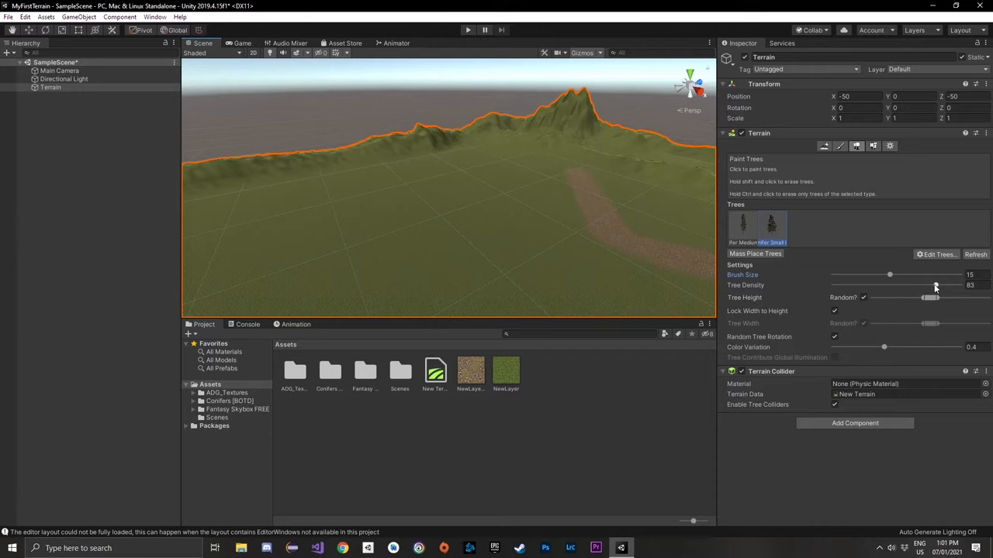
pyautogui.moveTo(931, 285); pyautogui.dragTo(867, 285)
pyautogui.write('20')
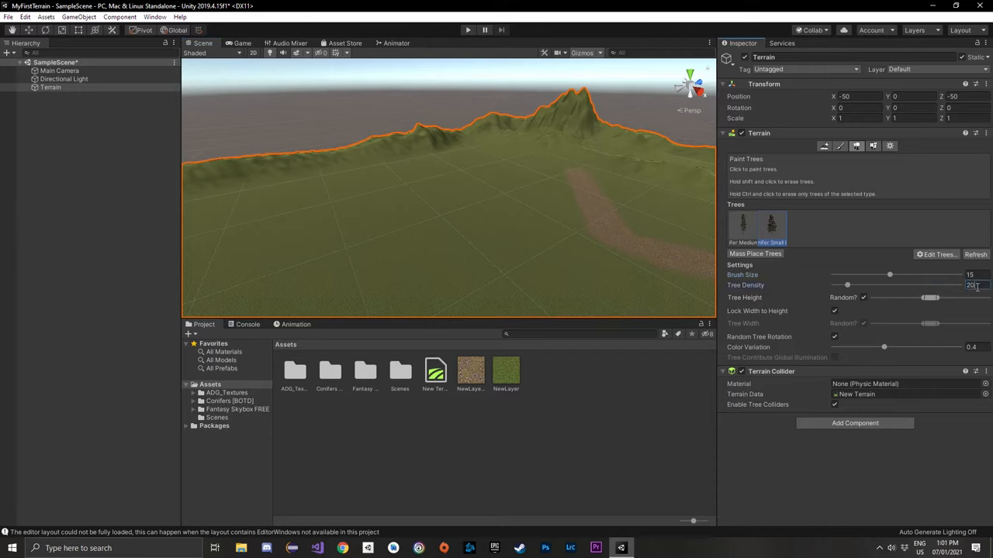
pyautogui.moveTo(433, 224)
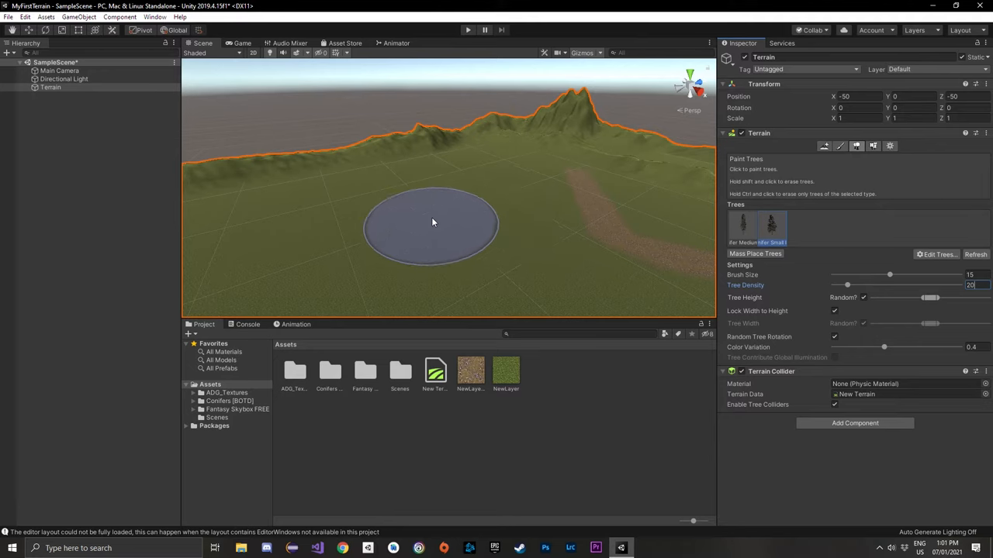
pyautogui.click(431, 220)
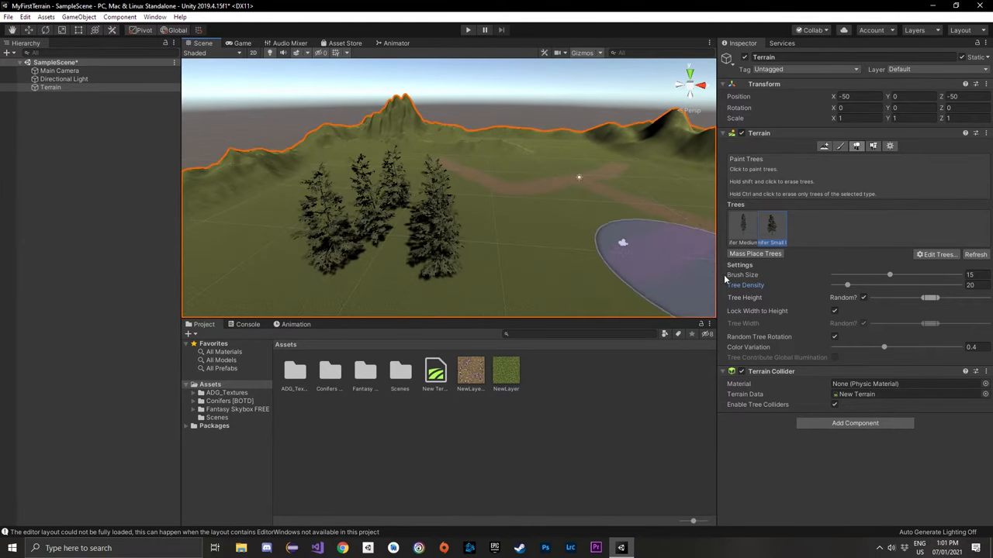
# Step: Set Tree Density to 50
pyautogui.tripleClick(968, 285)
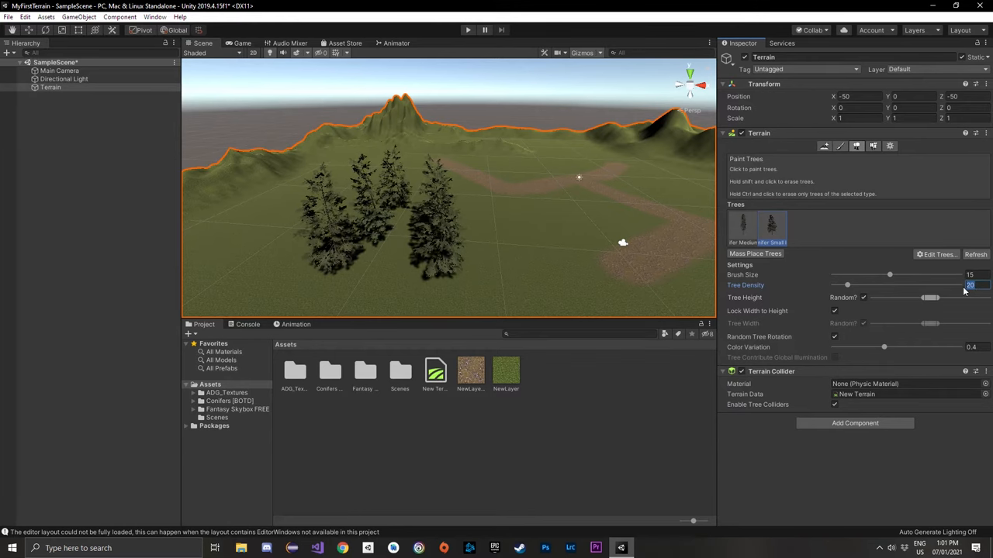
pyautogui.write('50')
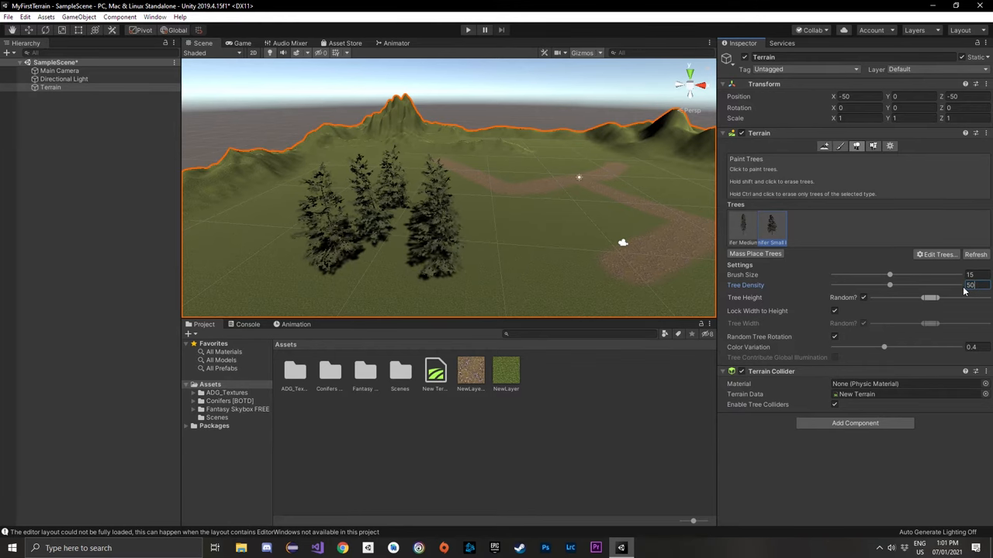
pyautogui.click(543, 240)
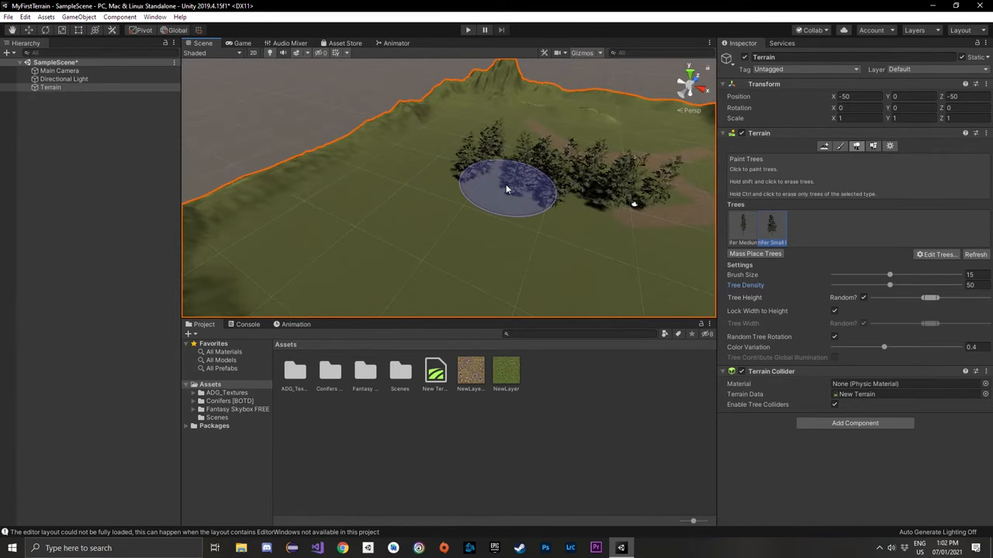
# Step: Paint pines beside the rock path, then enlarge the tree brush to size 50
pyautogui.moveTo(509, 189); pyautogui.dragTo(499, 220)
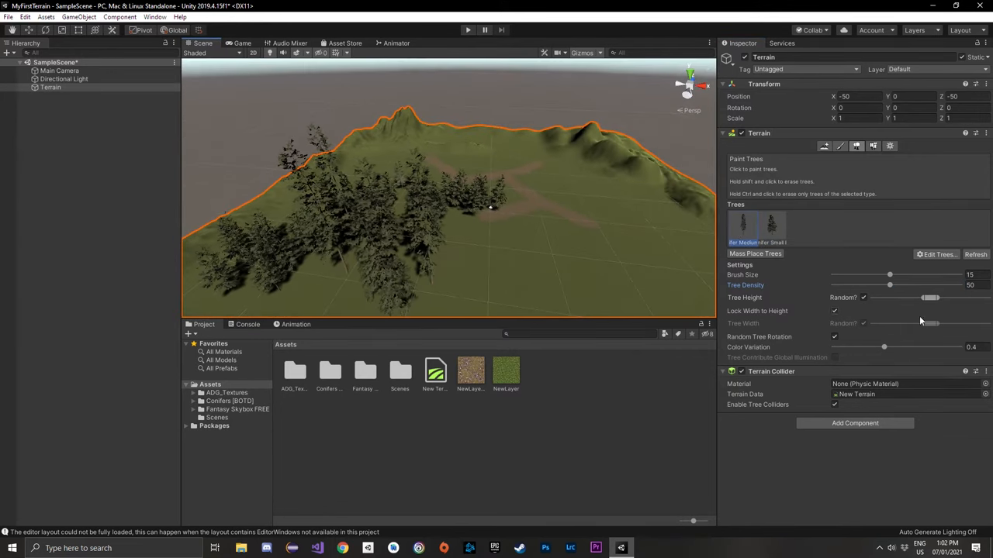
pyautogui.moveTo(891, 274); pyautogui.dragTo(917, 275)
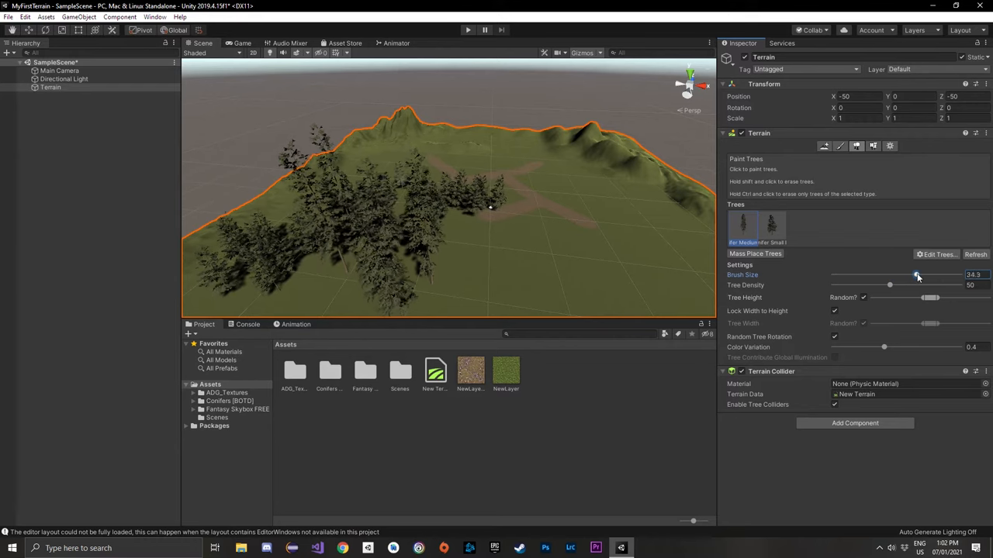
pyautogui.moveTo(916, 274); pyautogui.dragTo(958, 275)
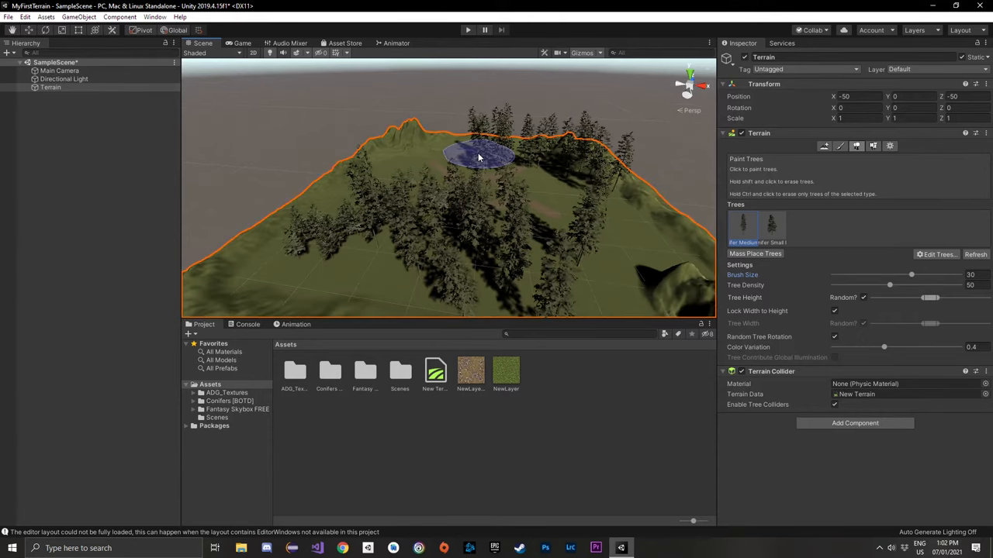
# Step: Paint trees across the far hilltop, mid hill and lower left slope
pyautogui.moveTo(478, 158); pyautogui.dragTo(464, 302)
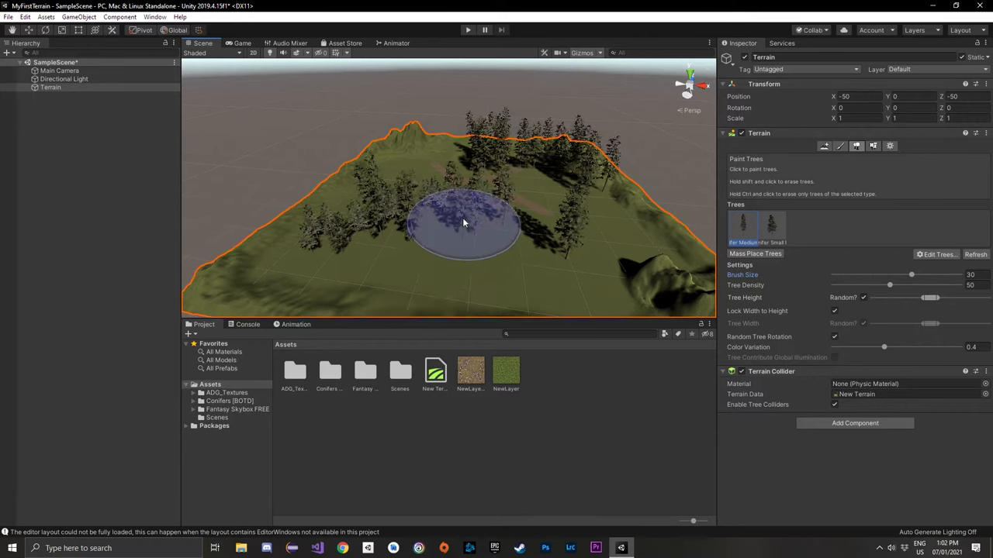
pyautogui.click(376, 214)
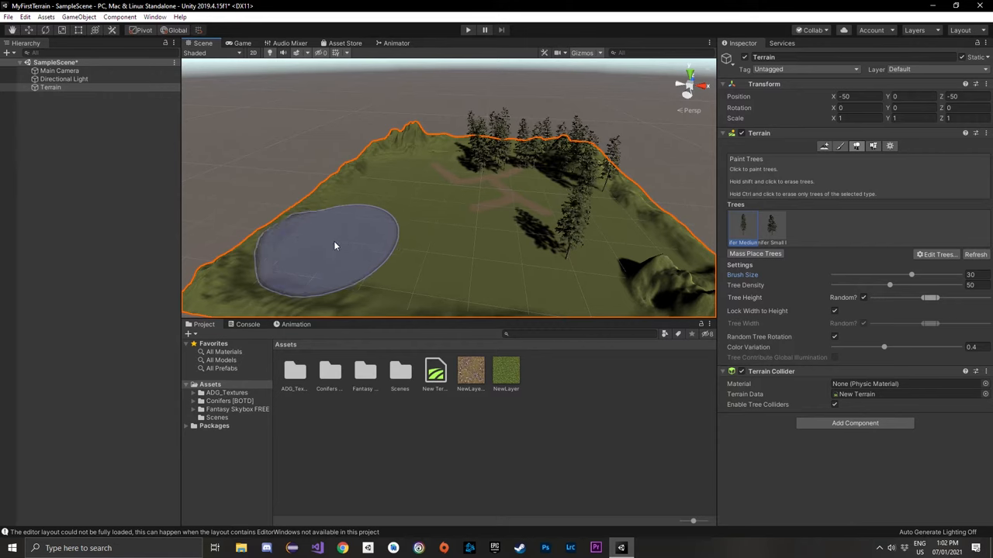
pyautogui.moveTo(335, 247); pyautogui.dragTo(397, 209)
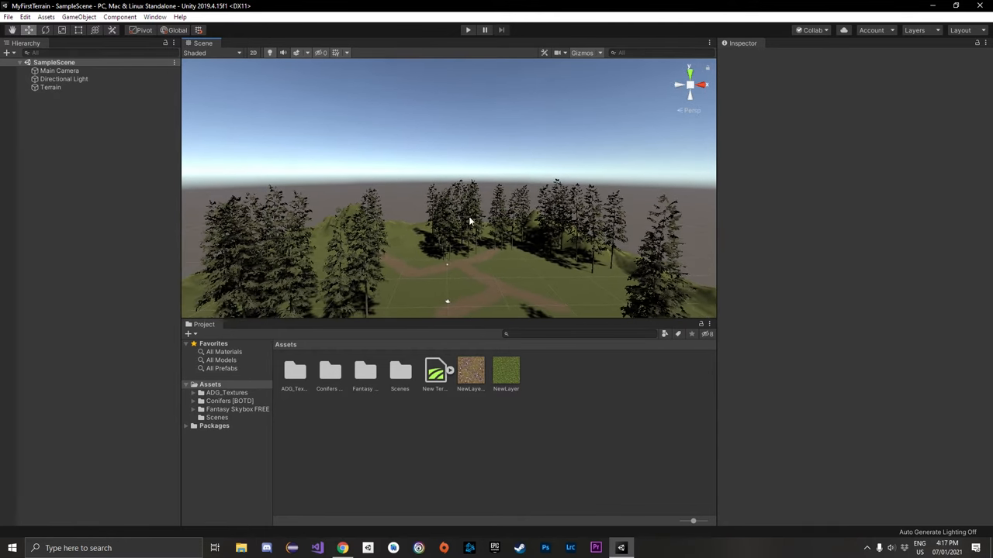
# Step: Expand Assets > Fantasy Skybox FREE > Materials and show the FS002 skybox materials
pyautogui.click(192, 410)
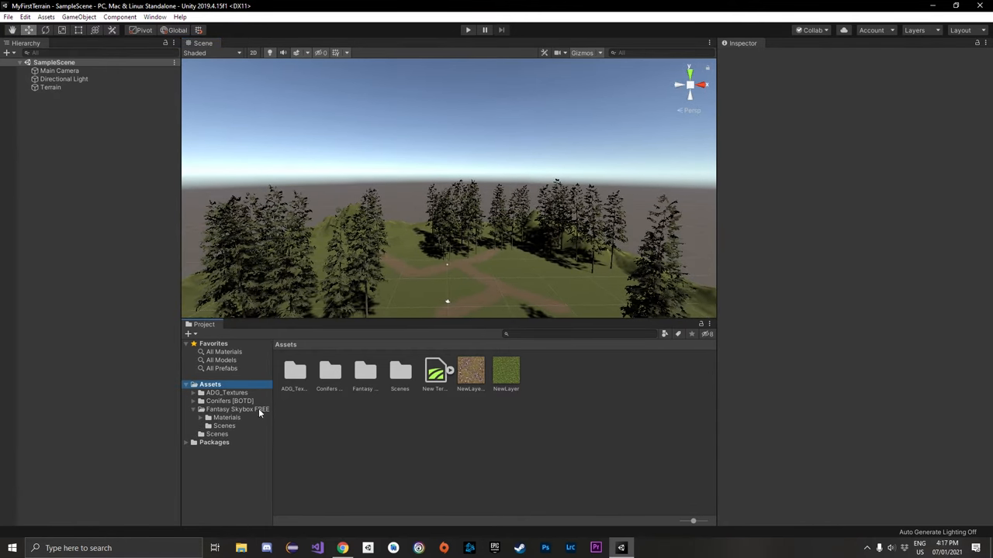
pyautogui.click(239, 409)
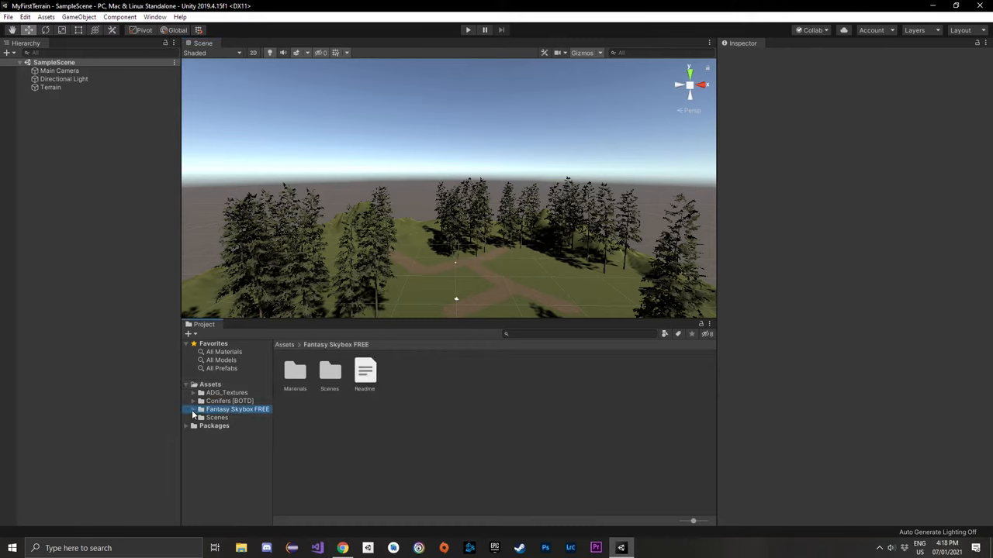
pyautogui.click(192, 409)
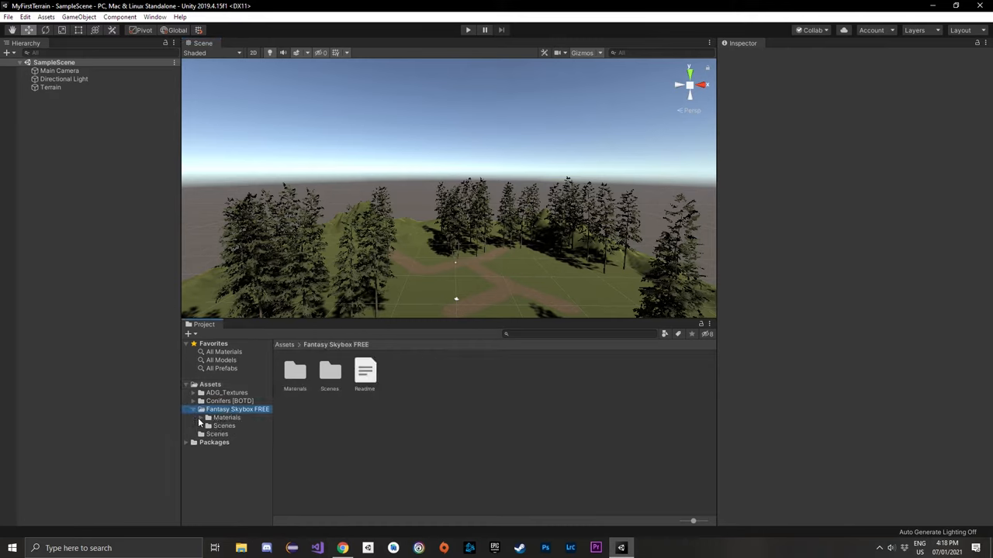
pyautogui.click(231, 425)
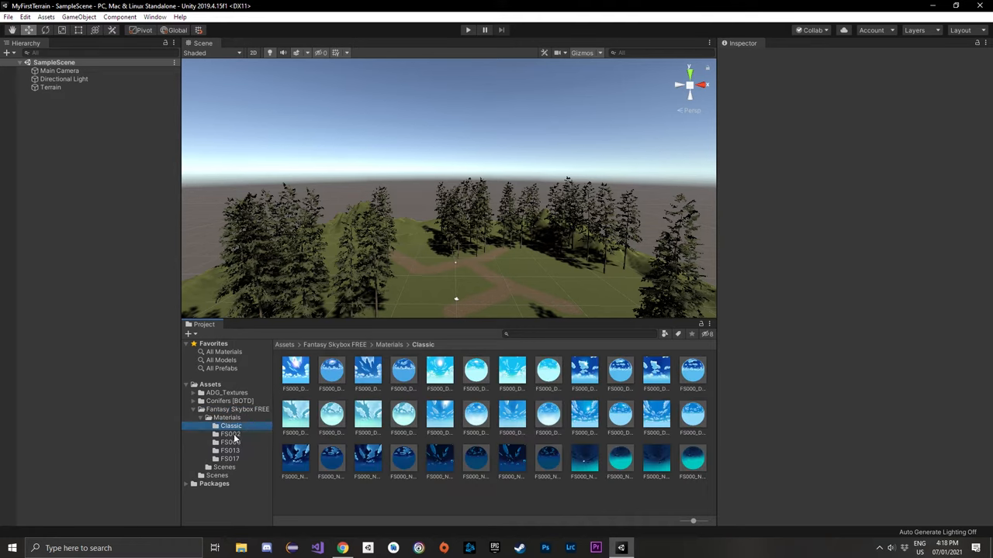
pyautogui.click(229, 434)
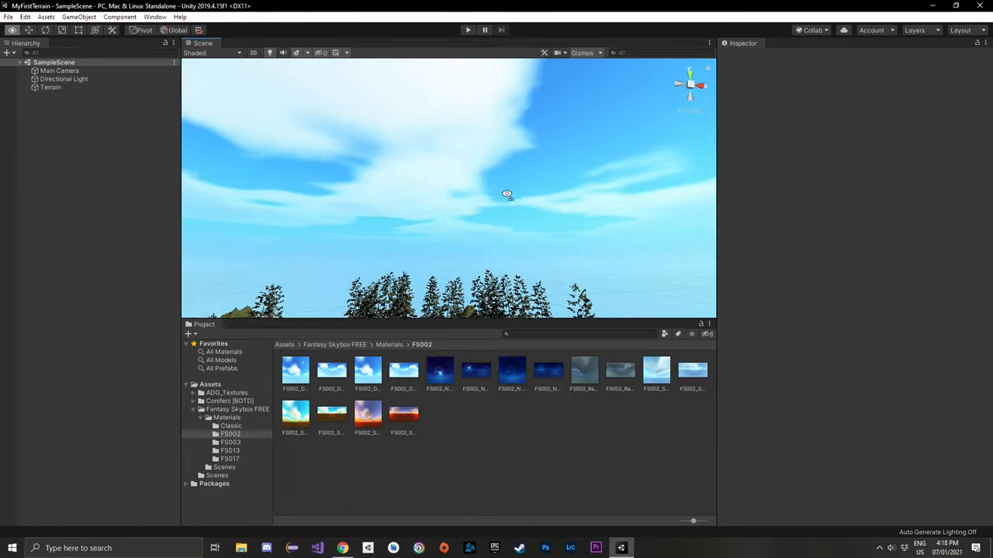
# Step: Look around the forested terrain under the new red sunset skybox
pyautogui.moveTo(506, 194); pyautogui.dragTo(385, 226)
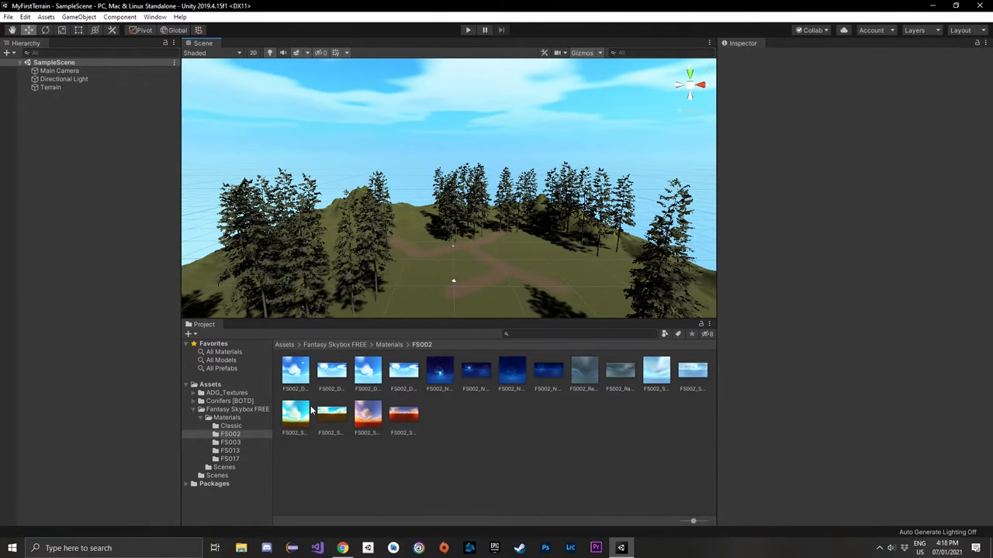
pyautogui.moveTo(369, 410)
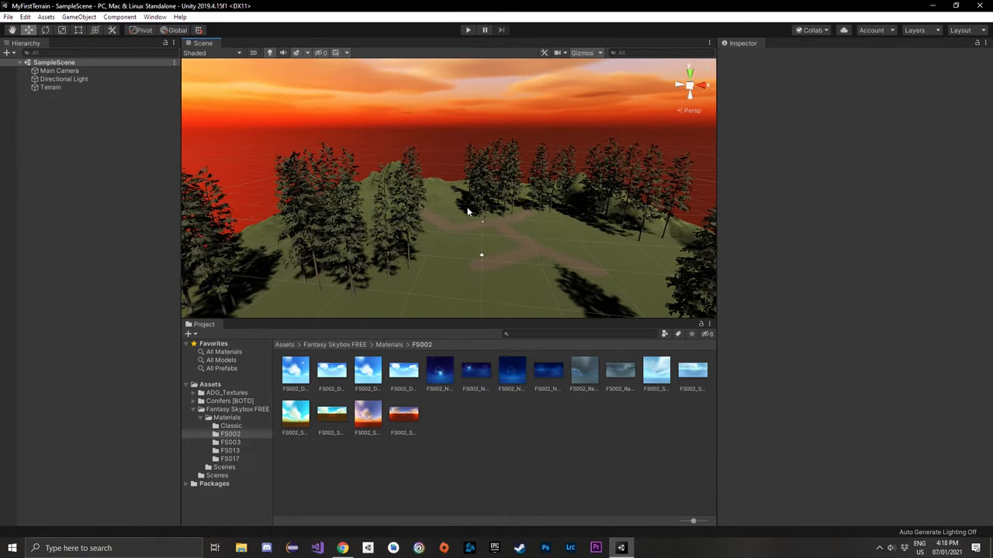
pyautogui.moveTo(468, 211); pyautogui.dragTo(540, 217)
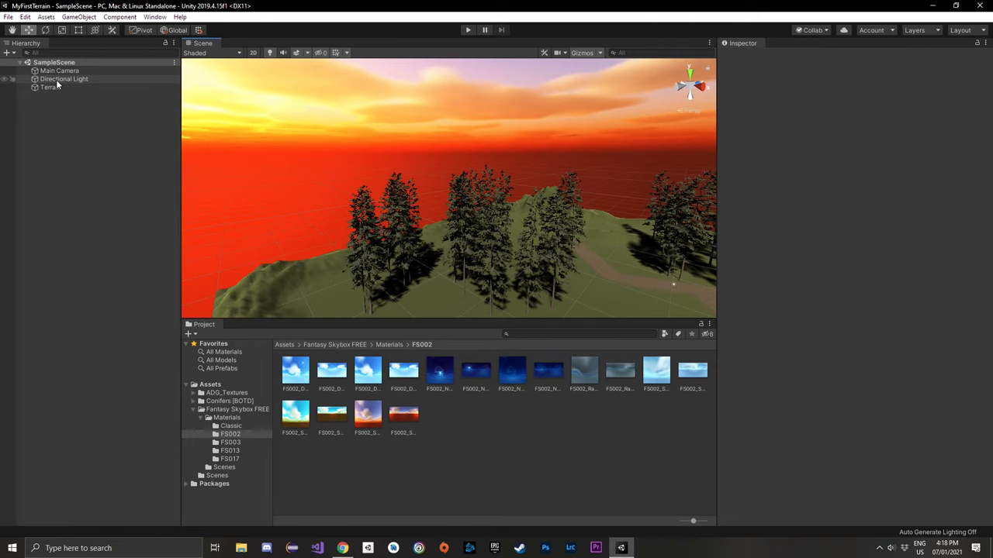
# Step: Select the Directional Light and orbit to check tree shadows toward the sunset horizon
pyautogui.click(63, 77)
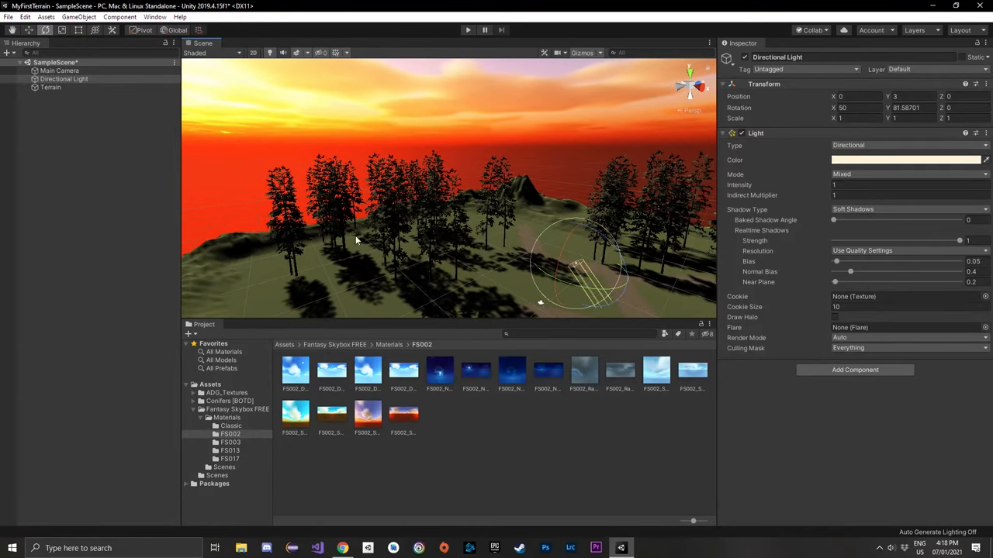
pyautogui.moveTo(357, 240); pyautogui.dragTo(313, 127)
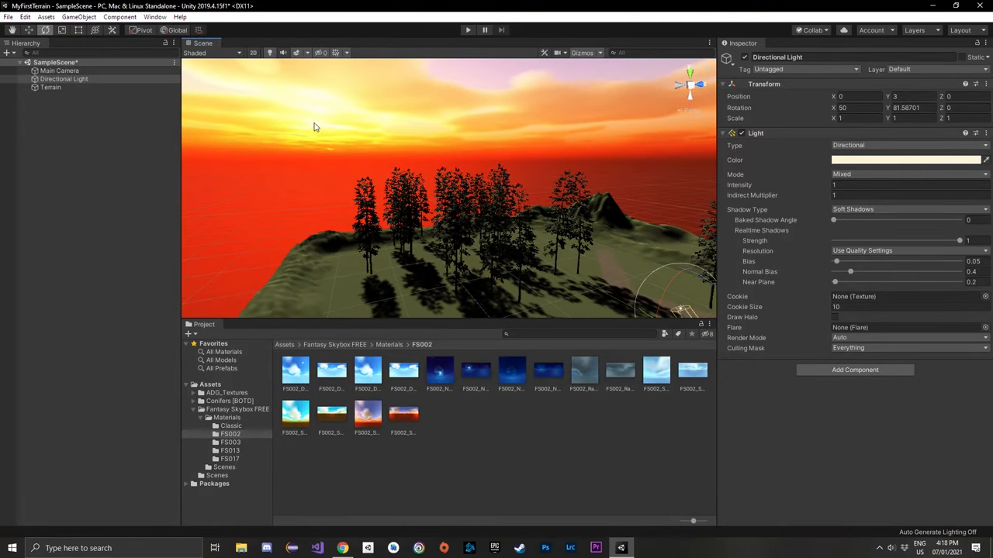
pyautogui.moveTo(313, 127); pyautogui.dragTo(524, 249)
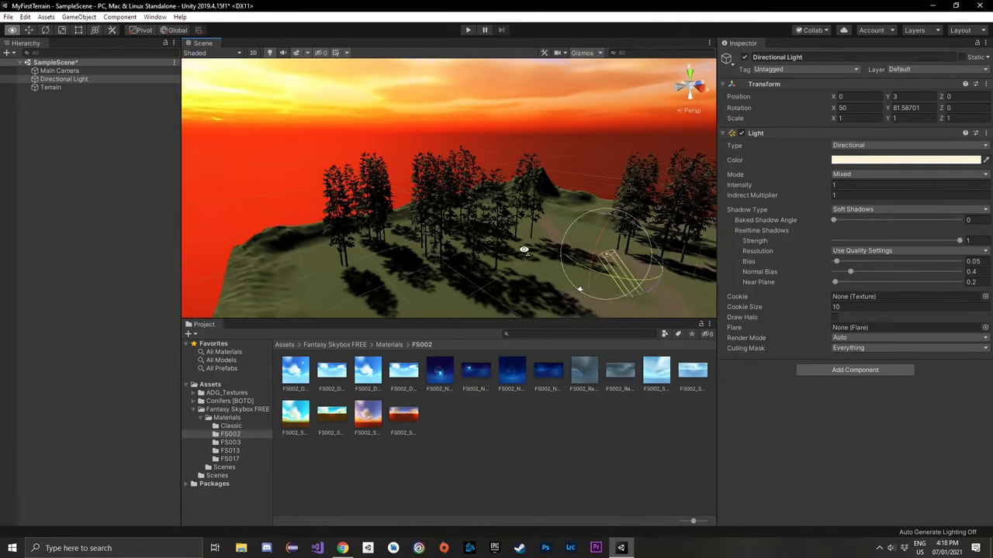
pyautogui.moveTo(524, 250); pyautogui.dragTo(497, 234)
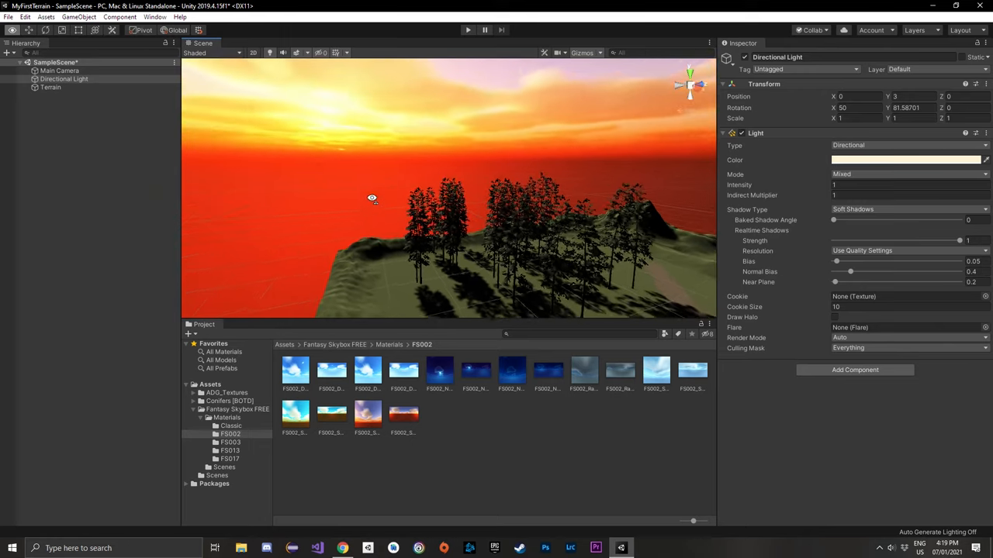
# Step: Browse FS003 then FS013 materials for the red moon skybox and tilt down onto the terrain
pyautogui.click(230, 442)
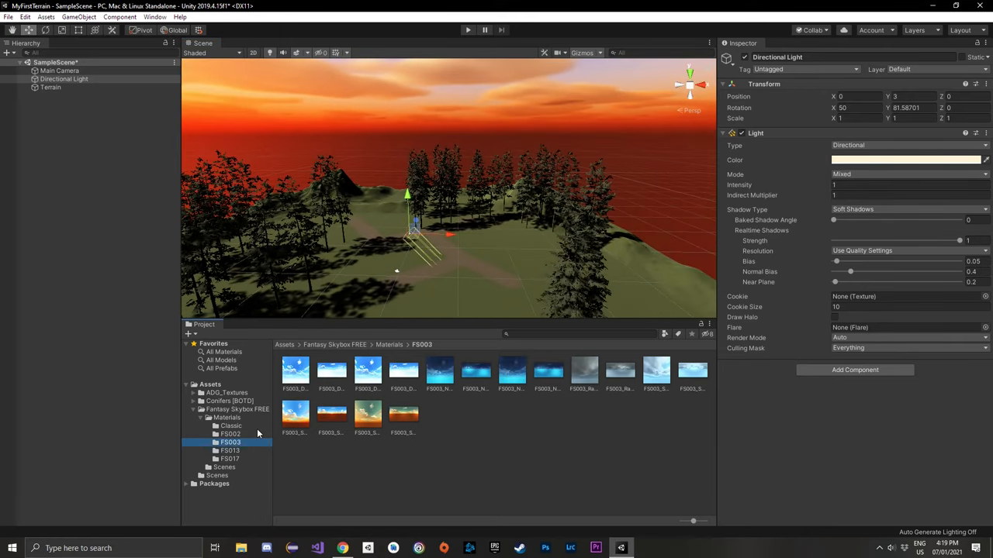
pyautogui.click(229, 450)
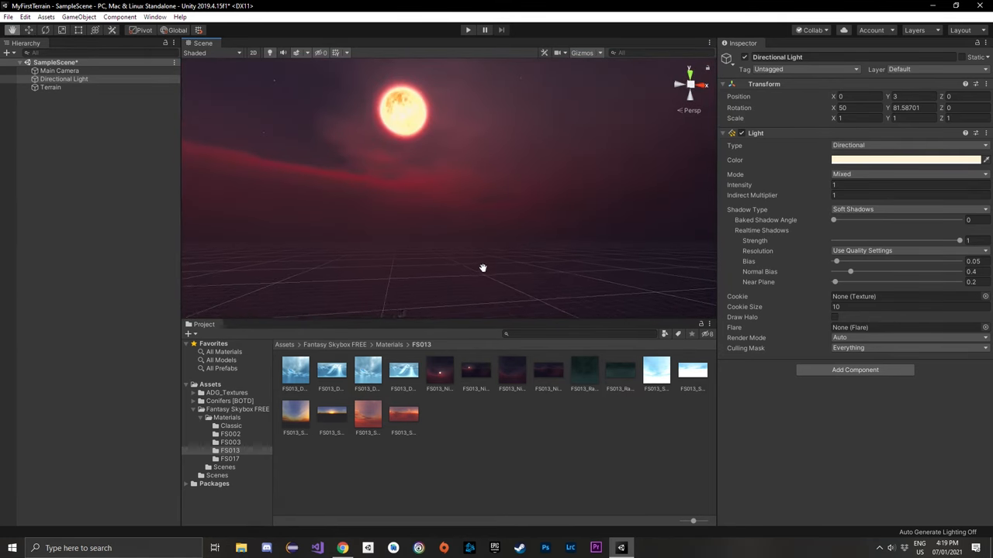
pyautogui.moveTo(483, 266); pyautogui.dragTo(681, 204)
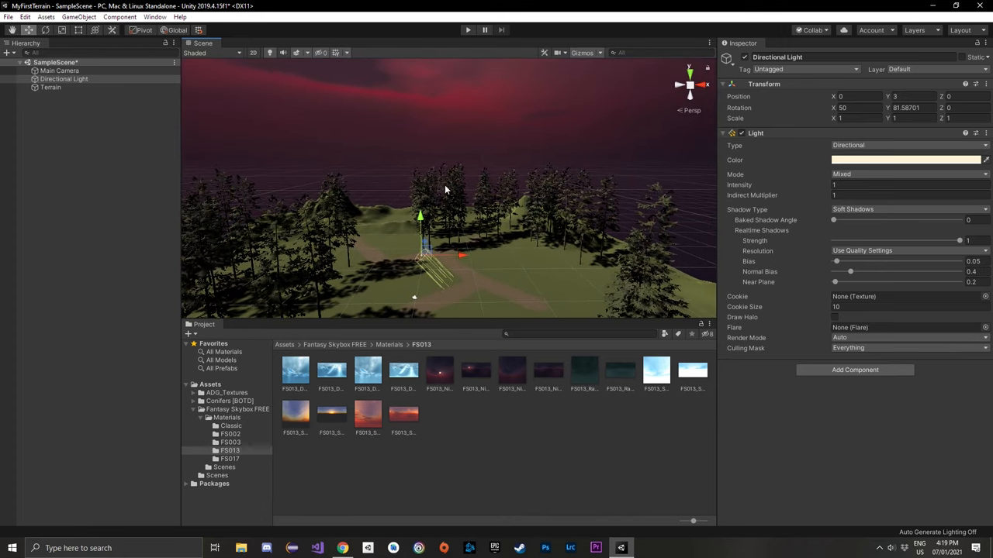
pyautogui.moveTo(440, 180)
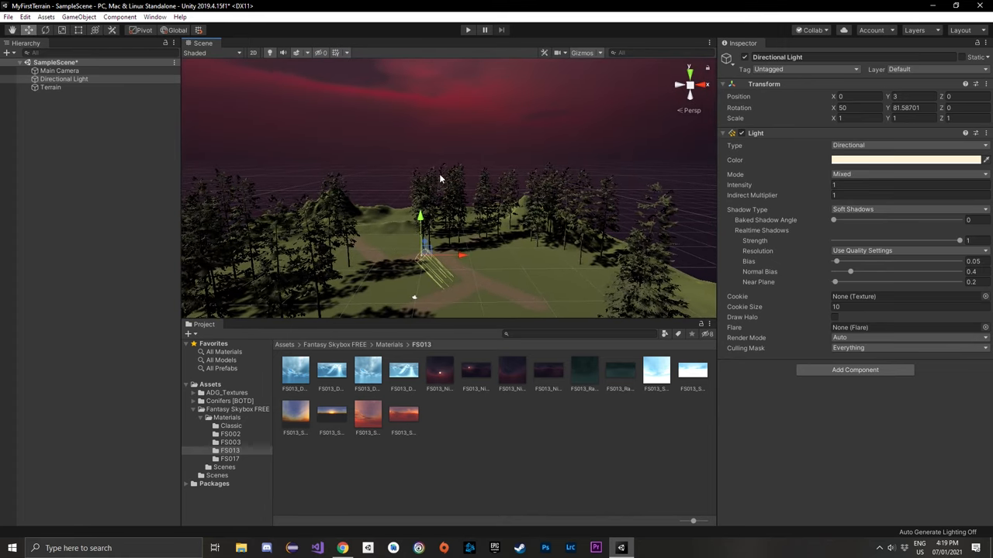